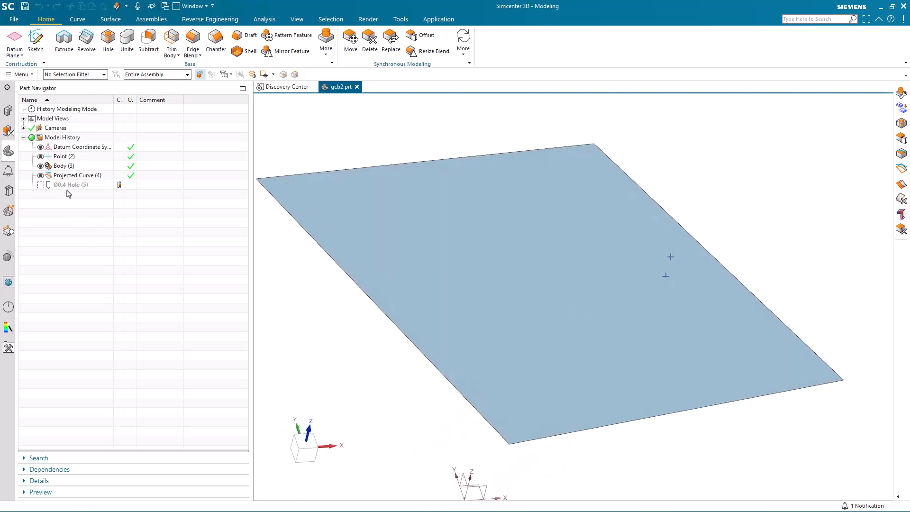
Inspect Projected Curve (4) in the history, cancel its edit unchanged, and list the applications.
left_click(76, 174)
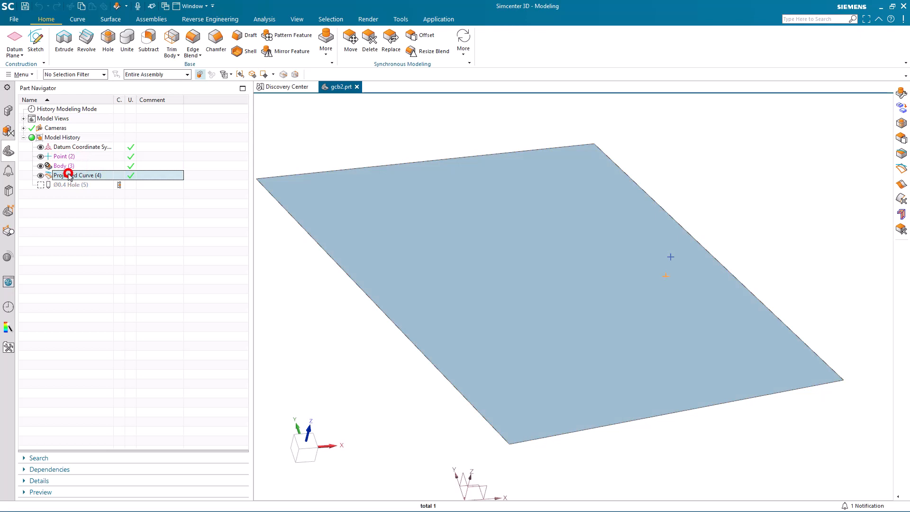
double_click(80, 175)
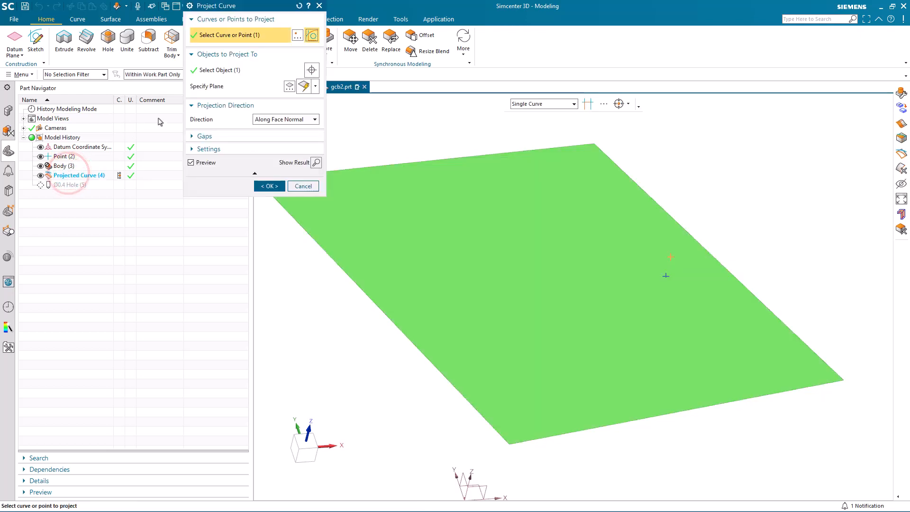
left_click(219, 69)
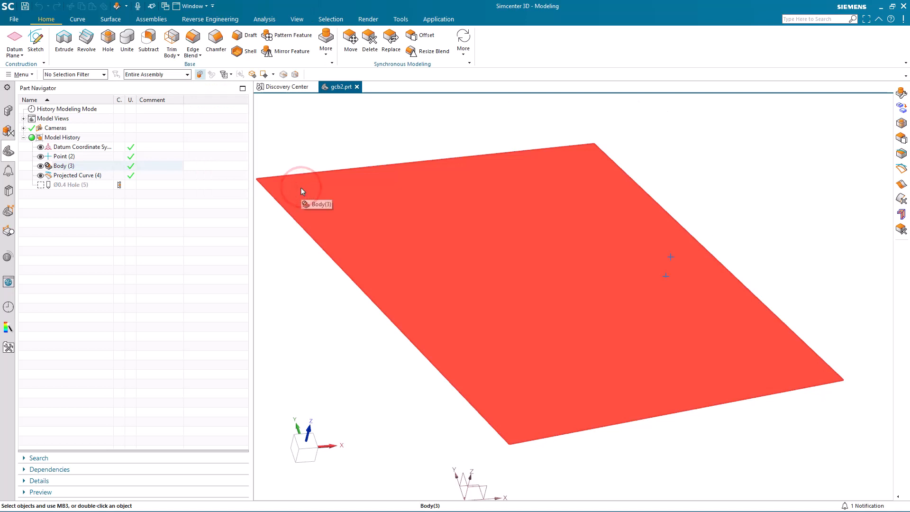
left_click(437, 19)
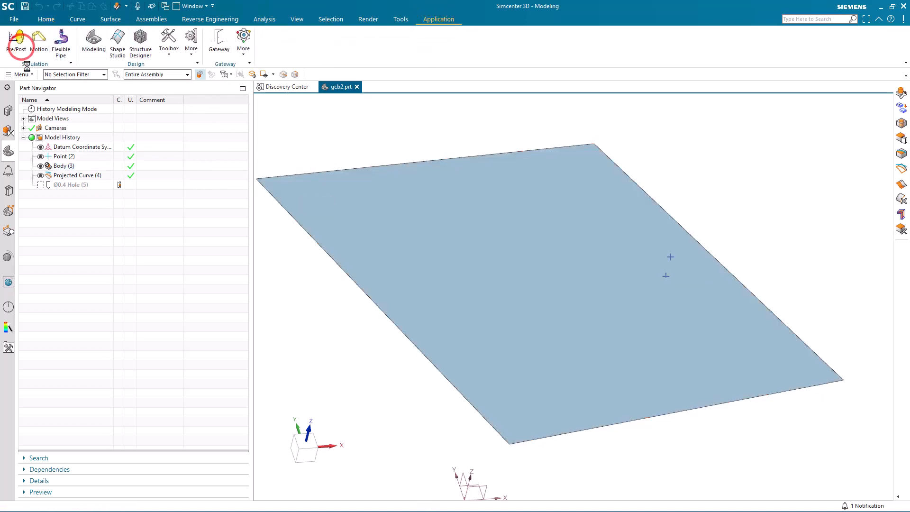
From Pre/Post, create a new FEM and simulation for gcb2 with CAD points enabled in Geometry Options.
left_click(16, 38)
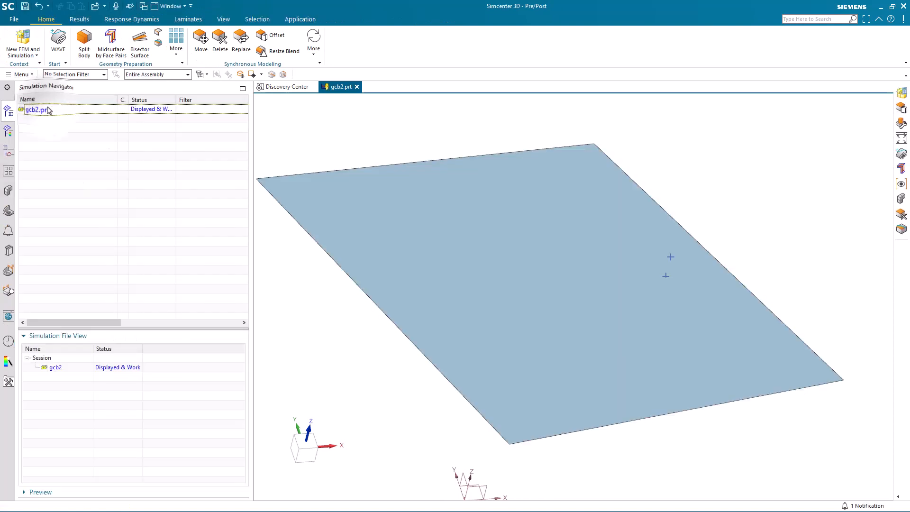
left_click(21, 44)
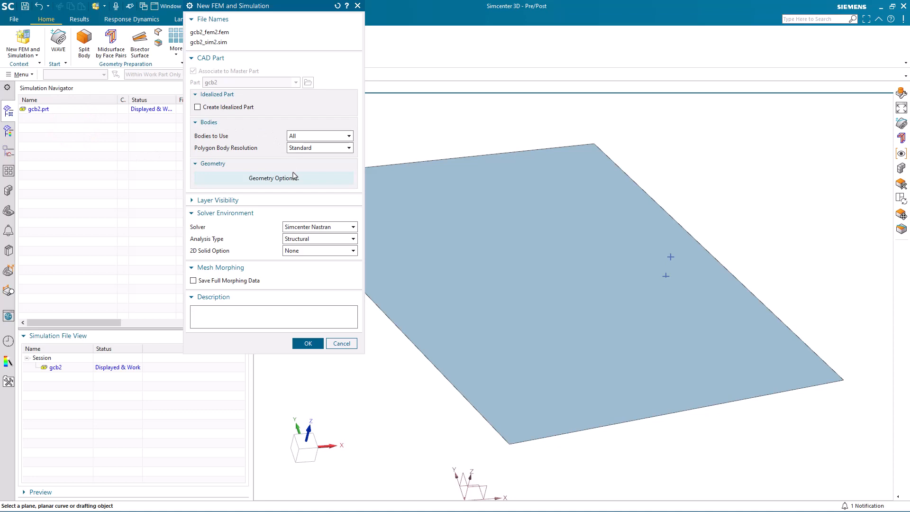
left_click(273, 178)
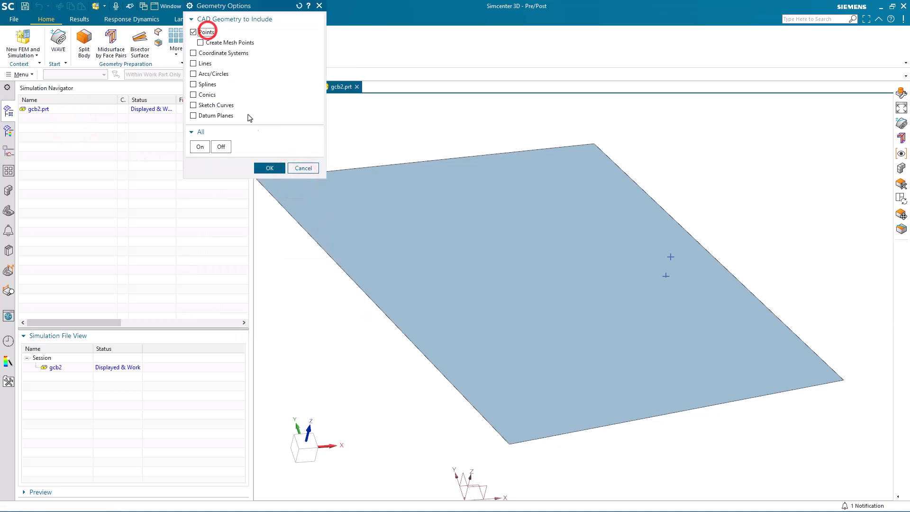
left_click(268, 168)
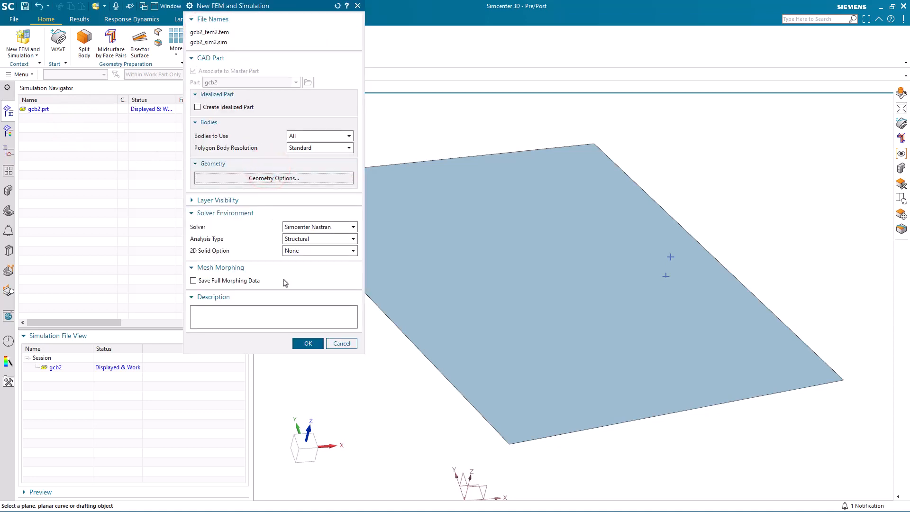
left_click(307, 343)
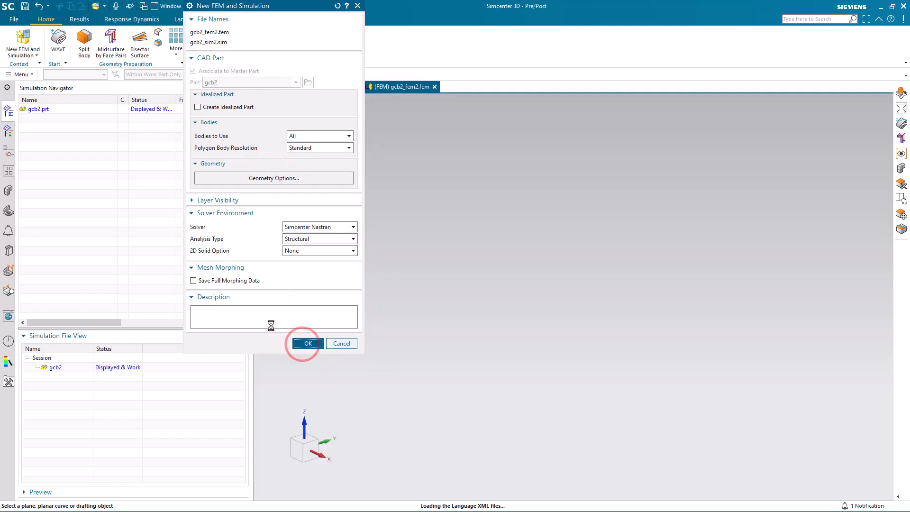
Dismiss the Solution dialog so gcb2_fem2.fem becomes the displayed work part.
left_click(307, 343)
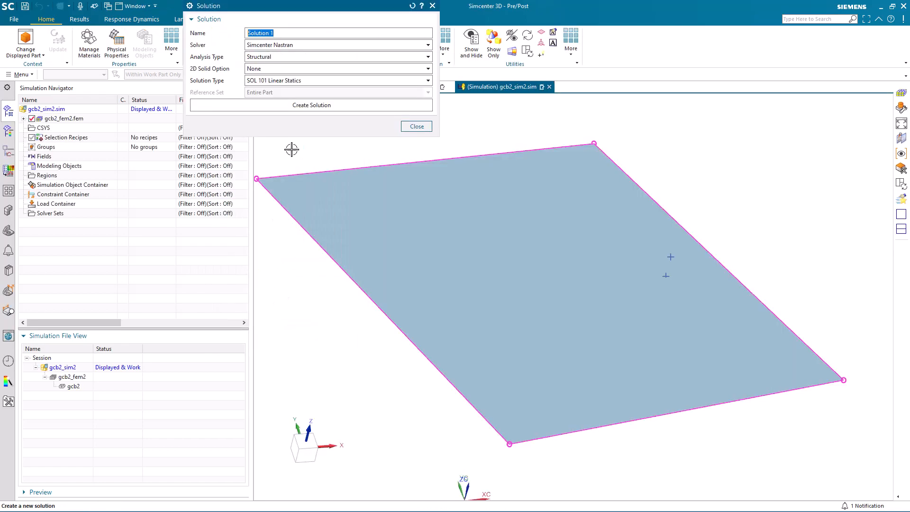
left_click(311, 105)
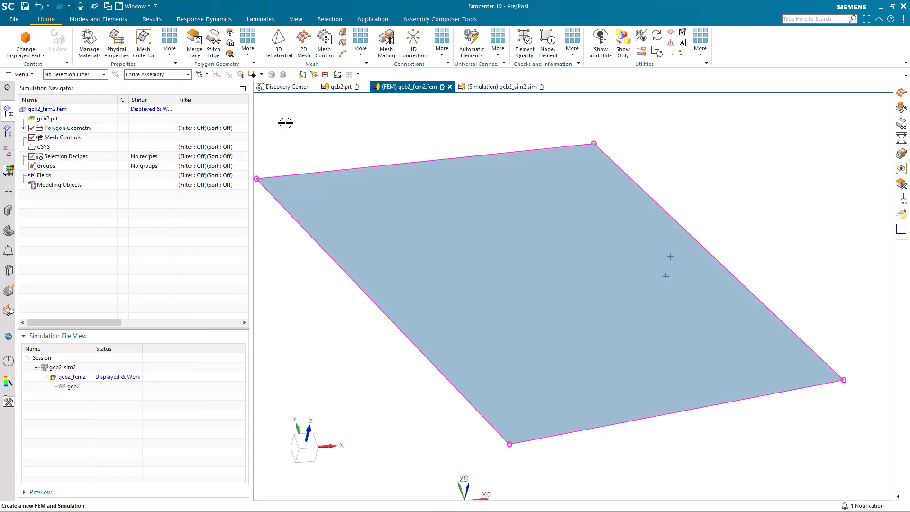
Generate a CQUAD4 paver 2D mesh on the plate body with 1.23 in element size.
left_click(304, 40)
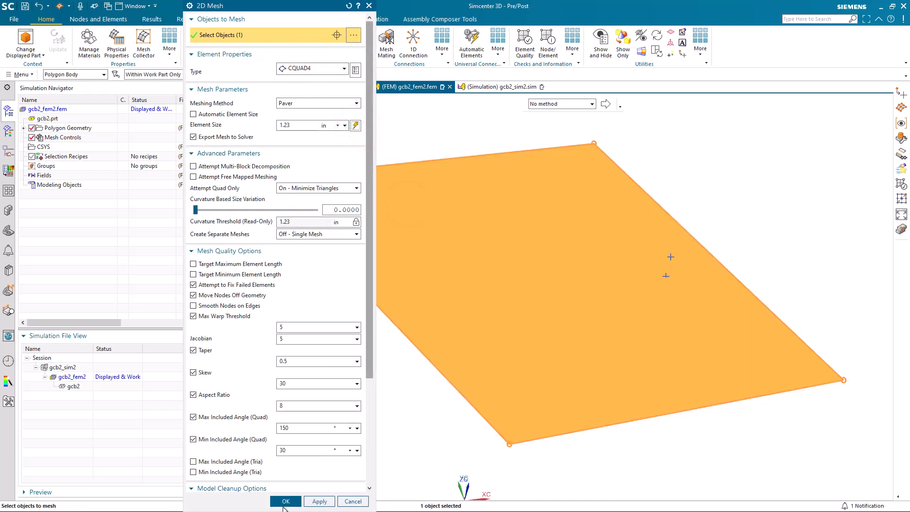
left_click(286, 500)
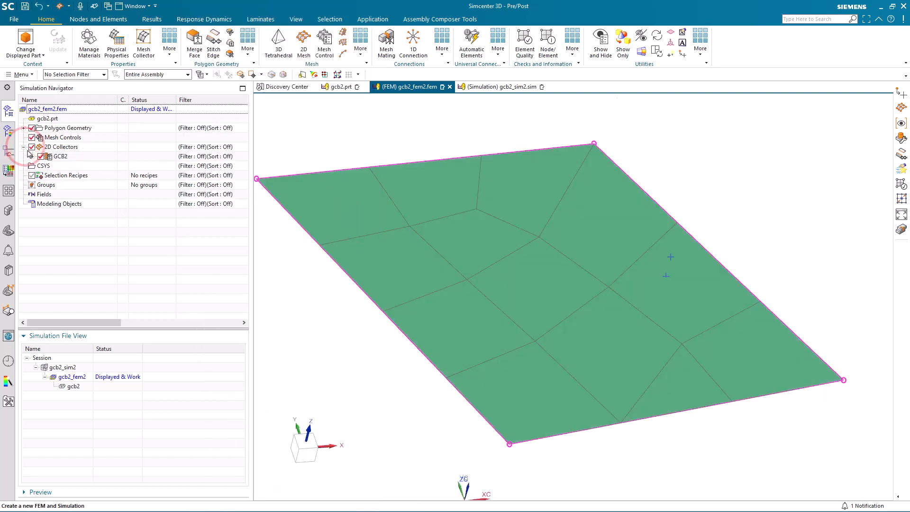
Edit the GCB2 collector's PSHELL to use AISI_310_SS material and 0.1 in default thickness.
right_click(59, 156)
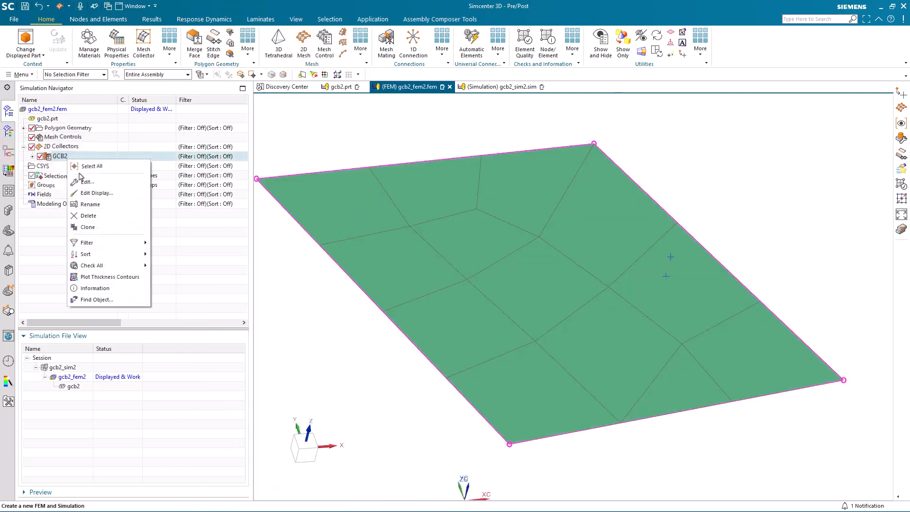
left_click(86, 182)
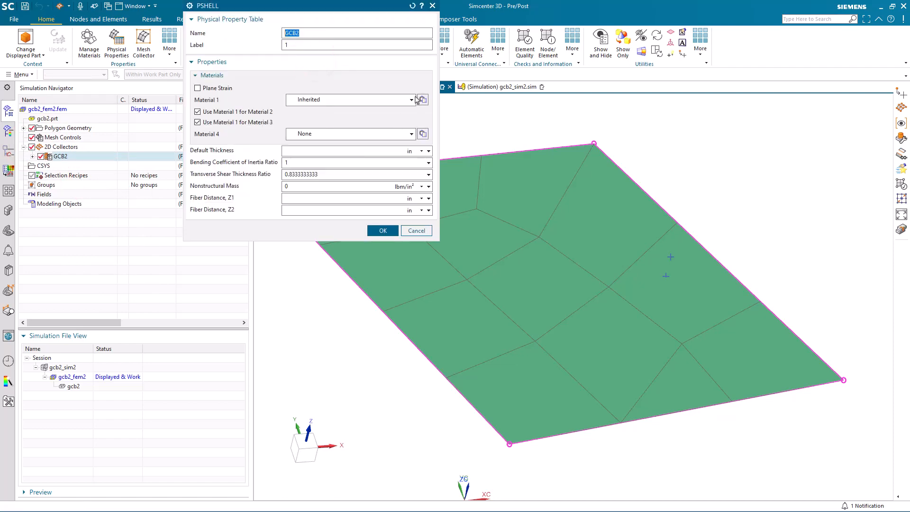
left_click(422, 100)
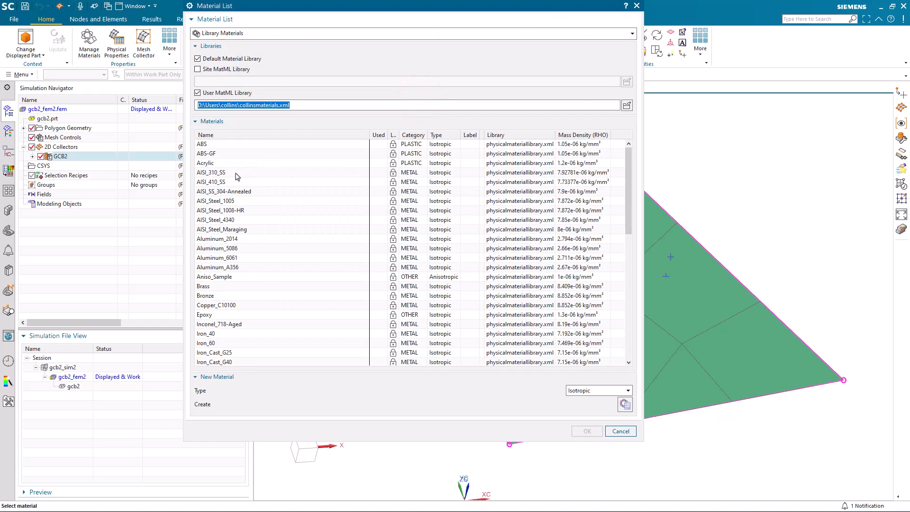
left_click(210, 173)
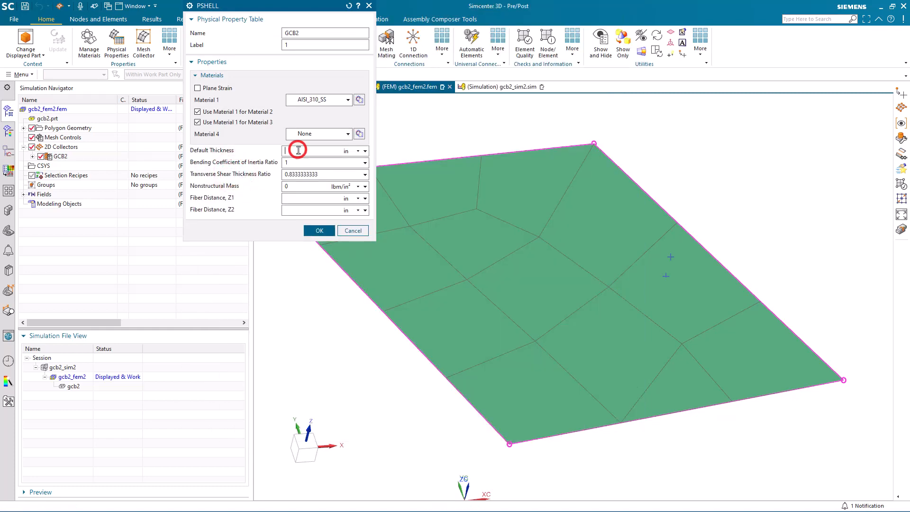
type(".1")
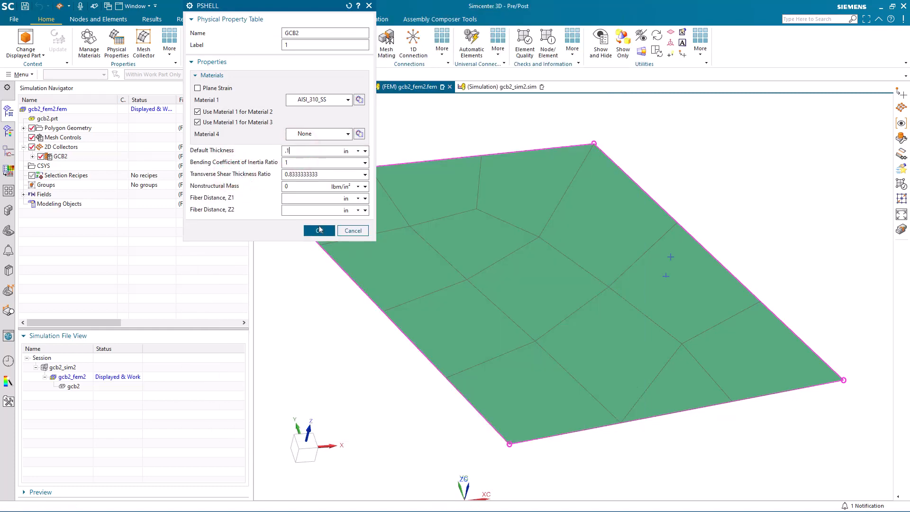
left_click(319, 230)
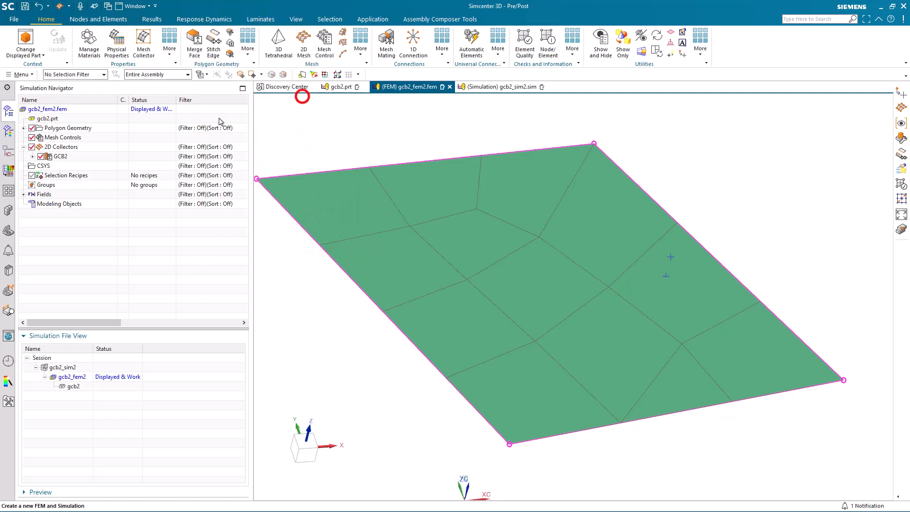
Set the GCB2 mesh's thickness source to Physical Property Table in Mesh Associated Data.
right_click(60, 156)
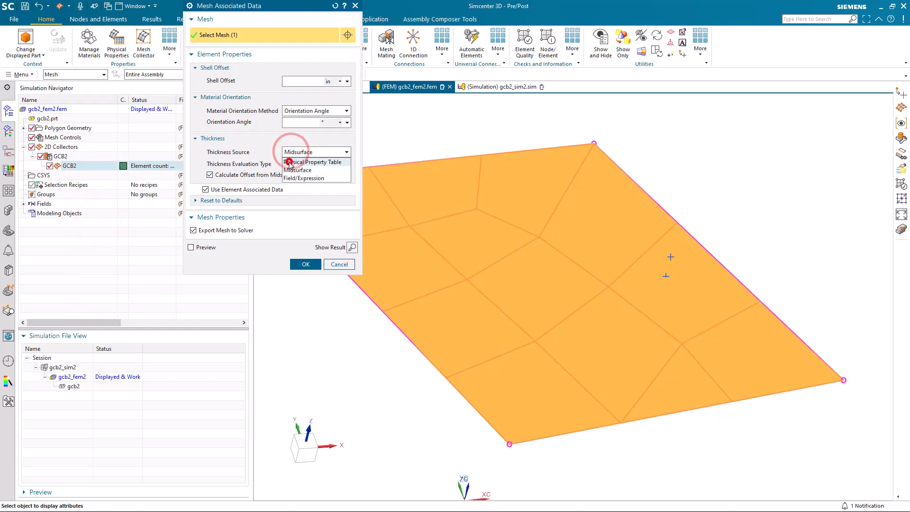
left_click(339, 265)
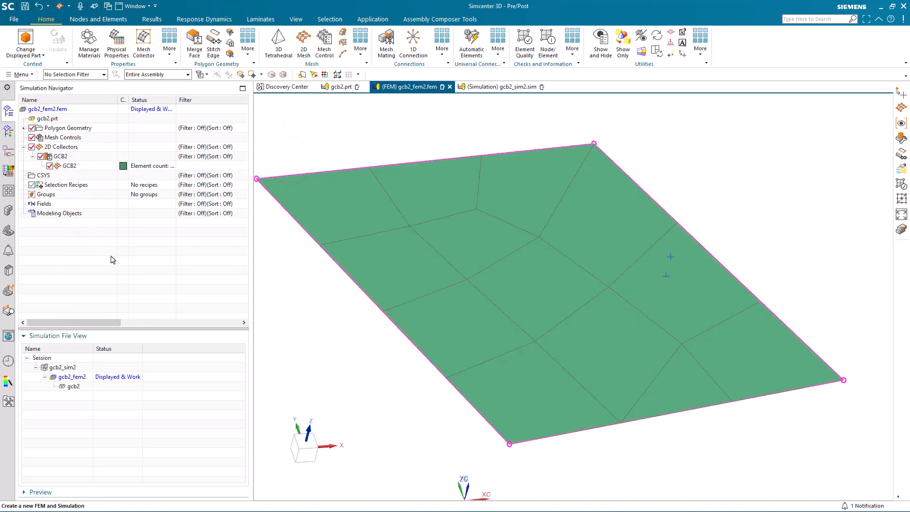
left_click(22, 74)
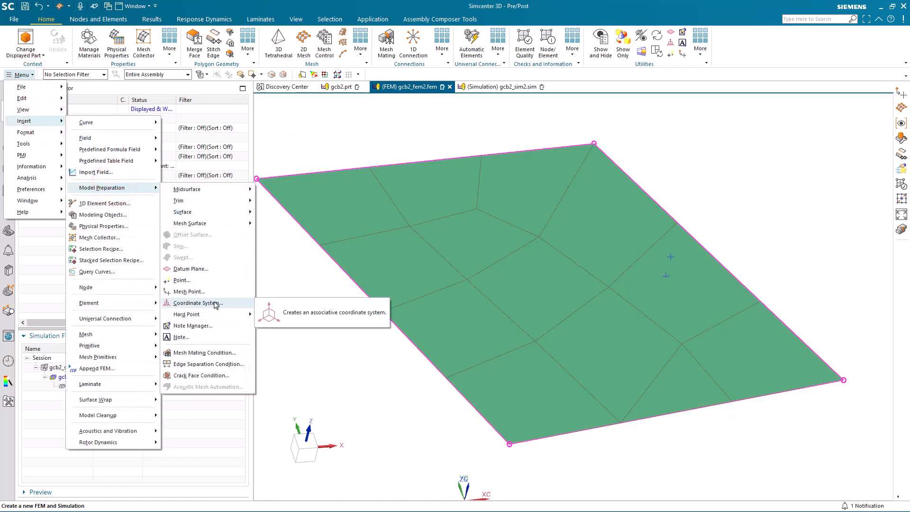
Create a projected mesh point from the existing point onto the plate and update the mesh.
left_click(187, 291)
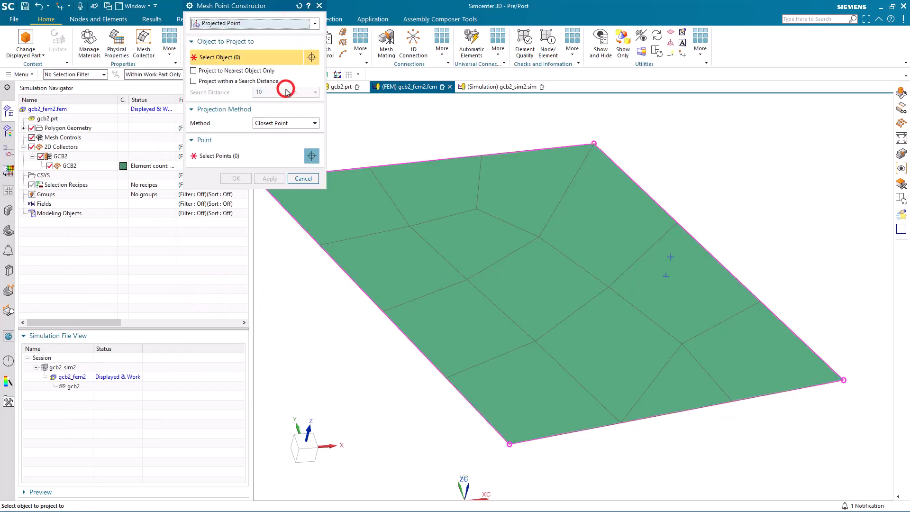
left_click(538, 235)
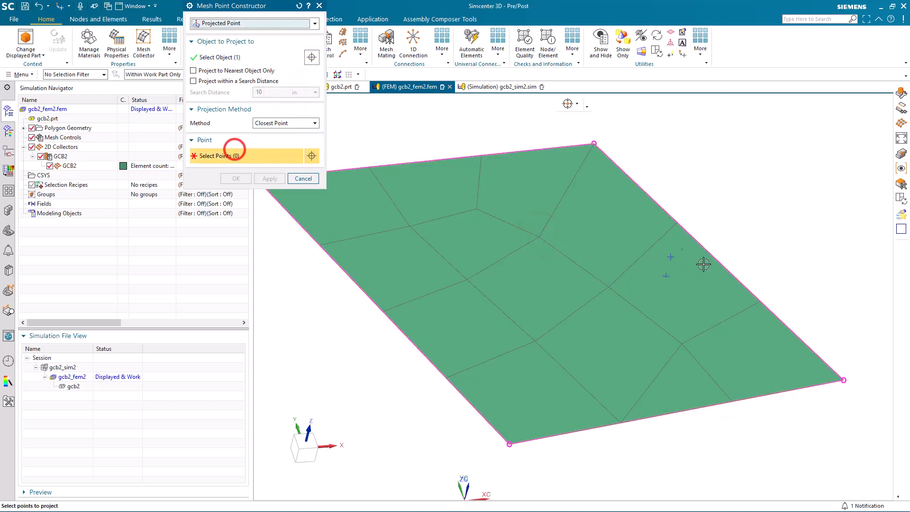
mouse_move(667, 272)
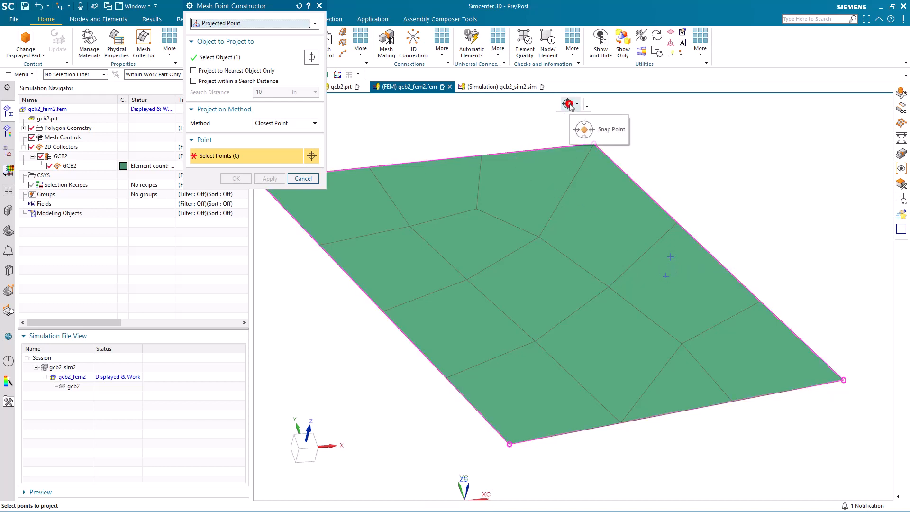
left_click(585, 105)
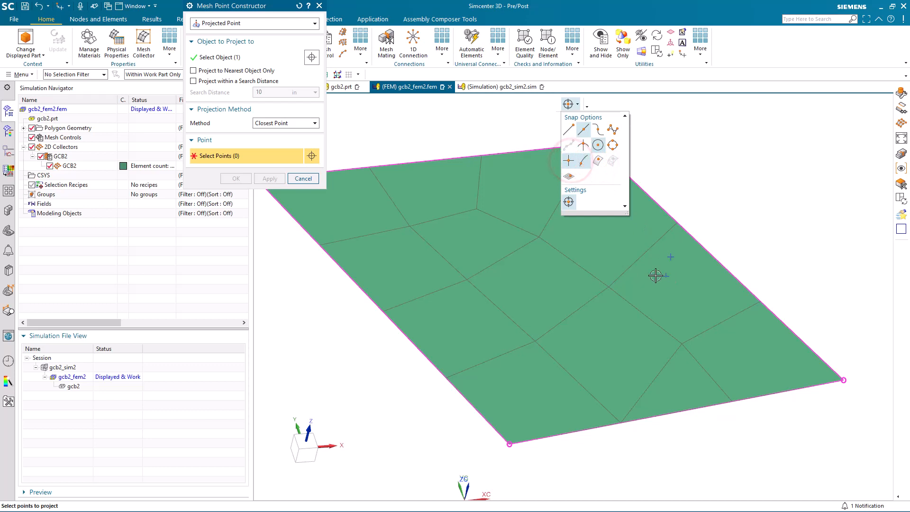
left_click(655, 276)
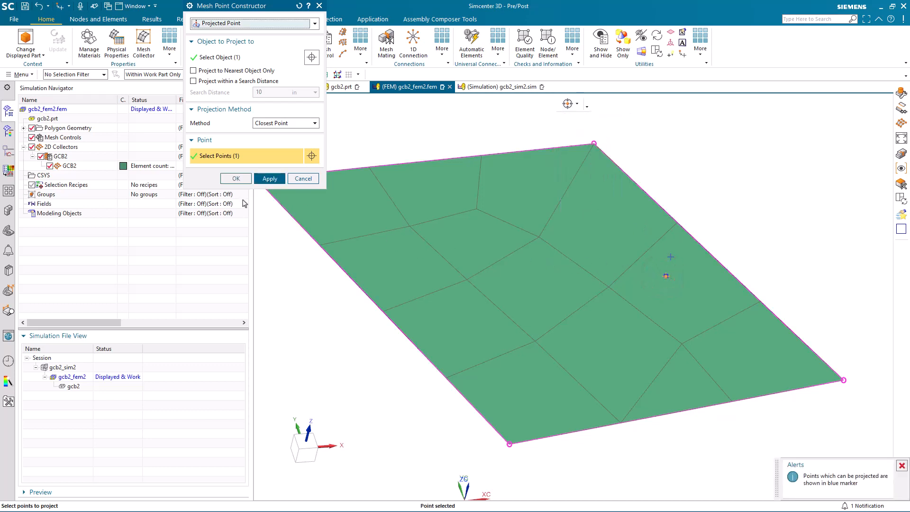
left_click(235, 178)
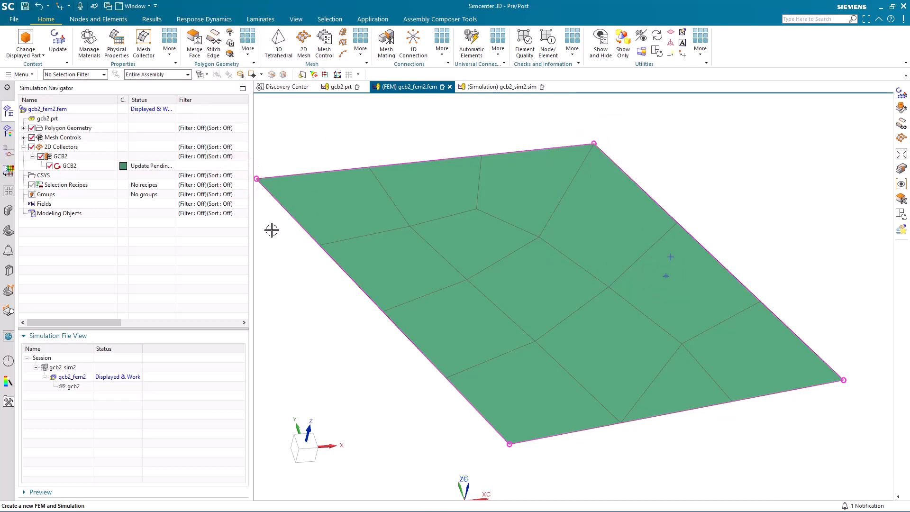
left_click(58, 41)
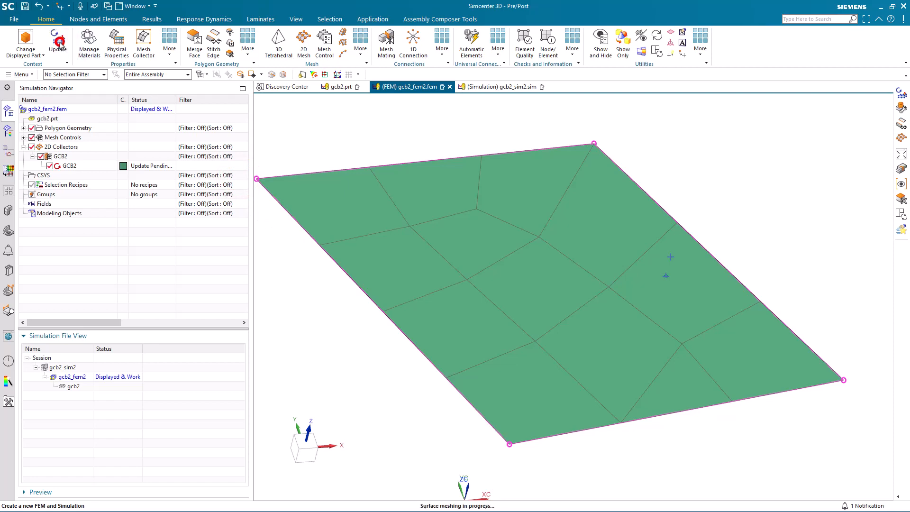
Create a 0D CONM2 concentrated mass element on the new mesh point.
left_click(360, 42)
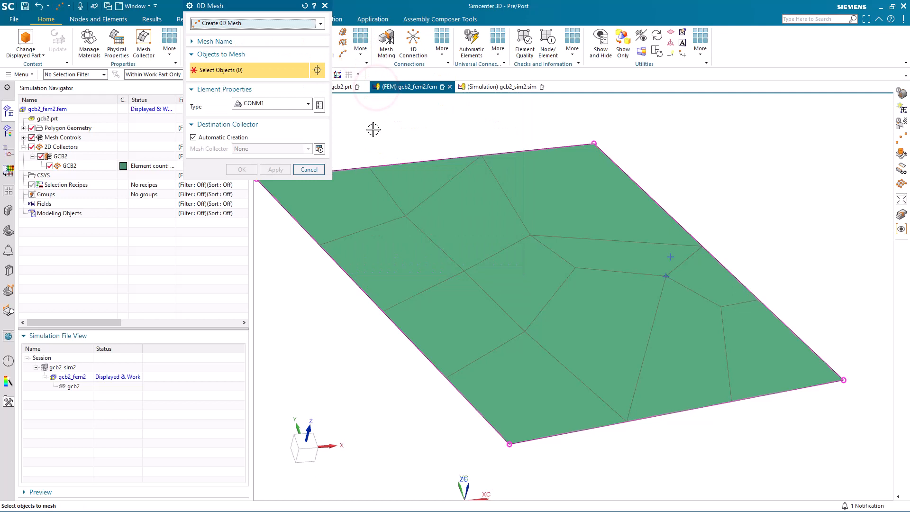
left_click(270, 103)
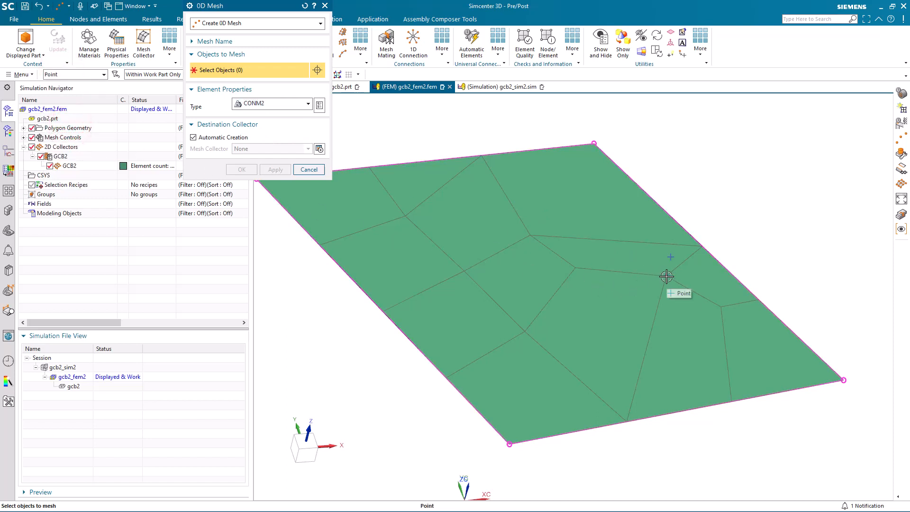
left_click(666, 276)
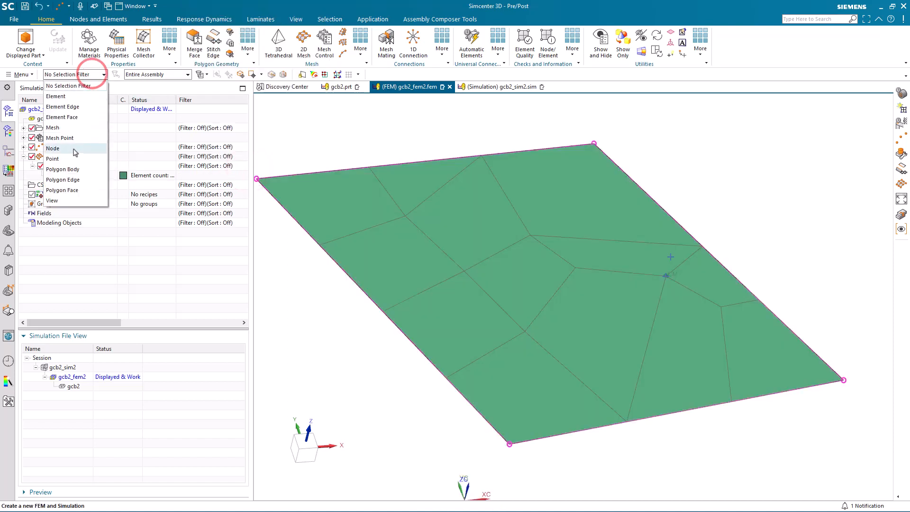
Filter selection to nodes and pick Node (1) at the mass location via QuickPick.
left_click(53, 147)
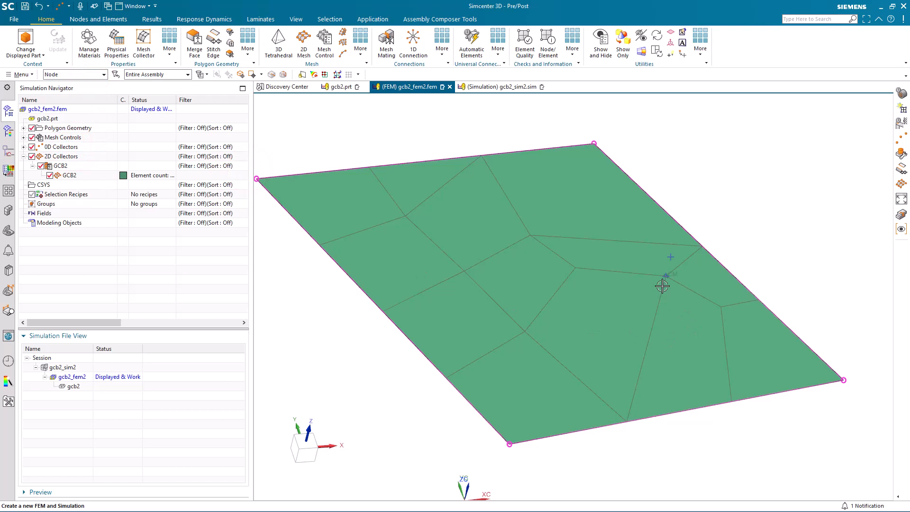
left_click(667, 277)
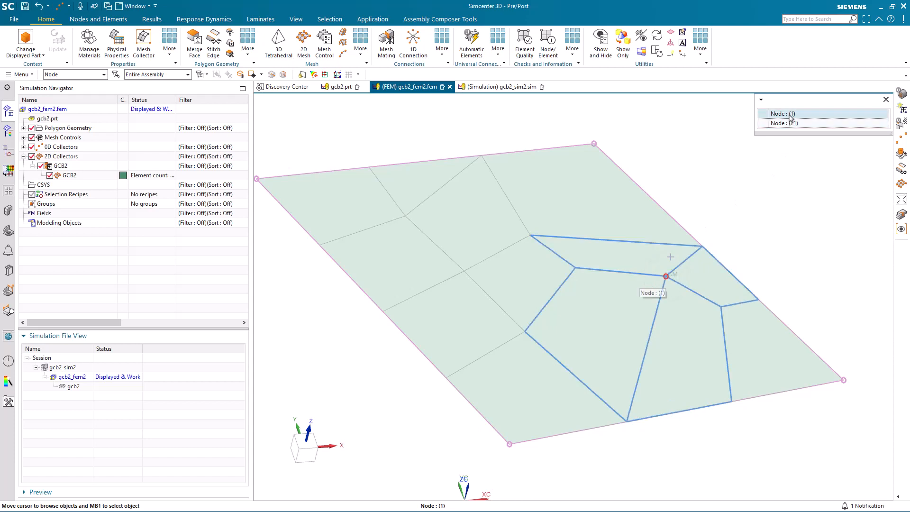
left_click(886, 99)
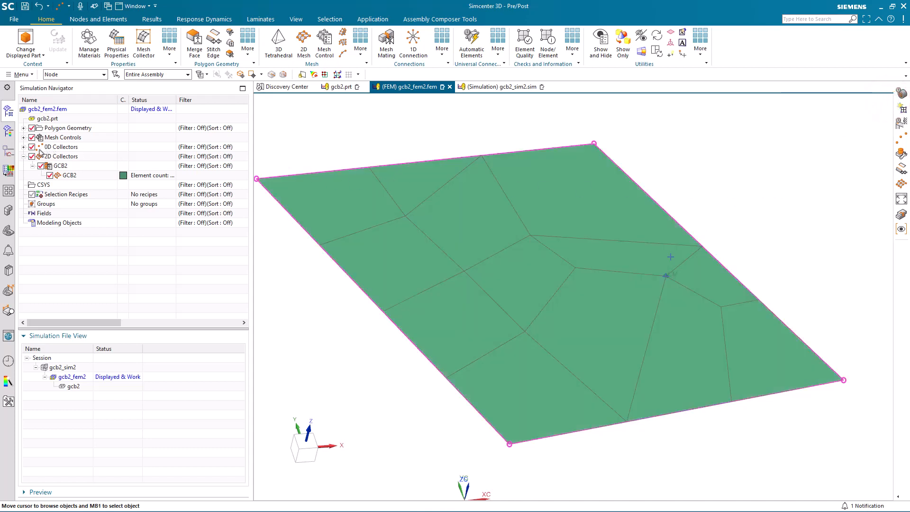
Set the 0d_mesh(1) concentrated mass to 1 lbm under 0D Collectors.
left_click(24, 147)
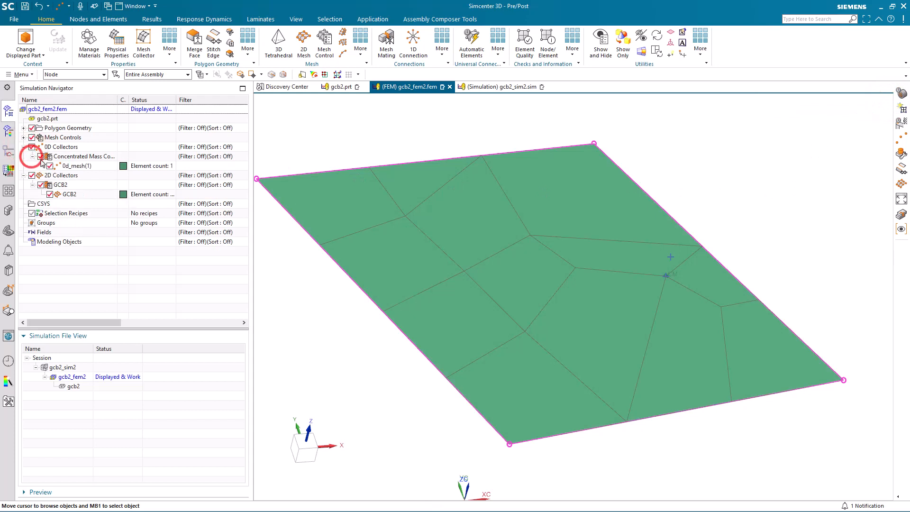
double_click(76, 165)
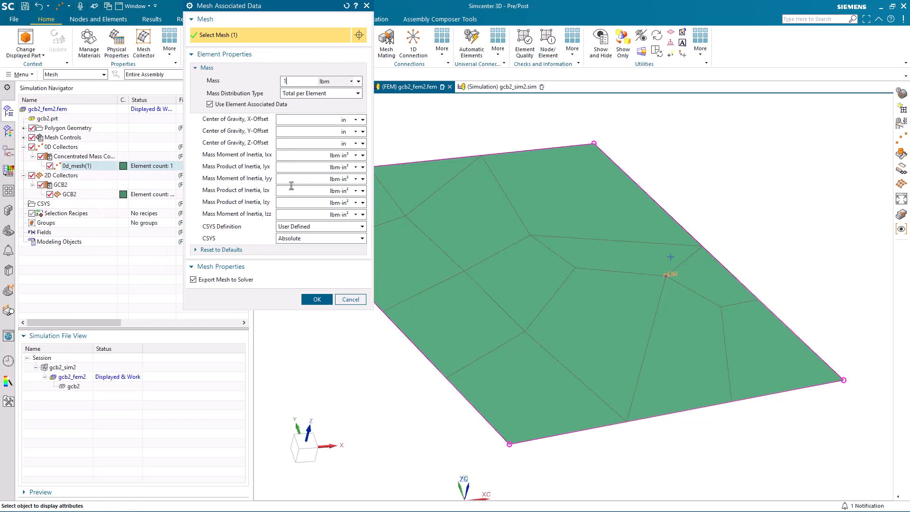
left_click(316, 298)
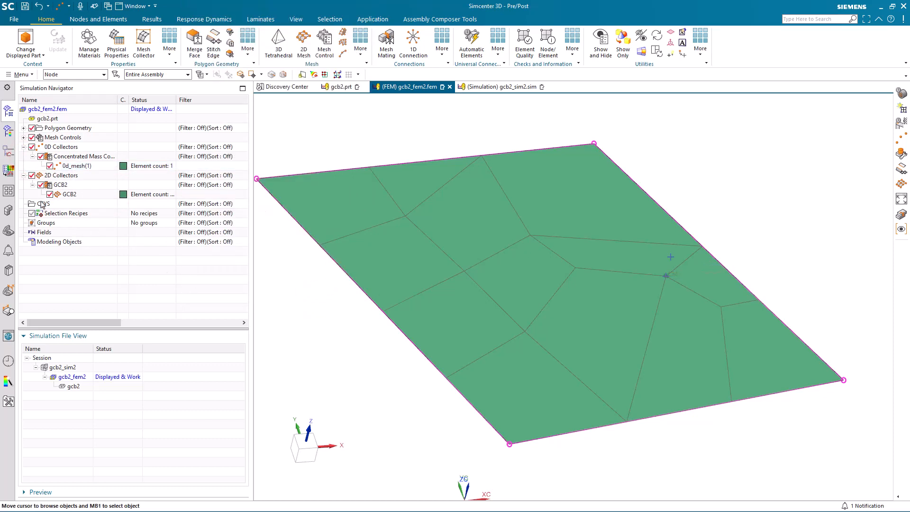
Create the point-strategy recipe lownode at the mass location point, tolerance 0.01, Lowest Label.
left_click(64, 213)
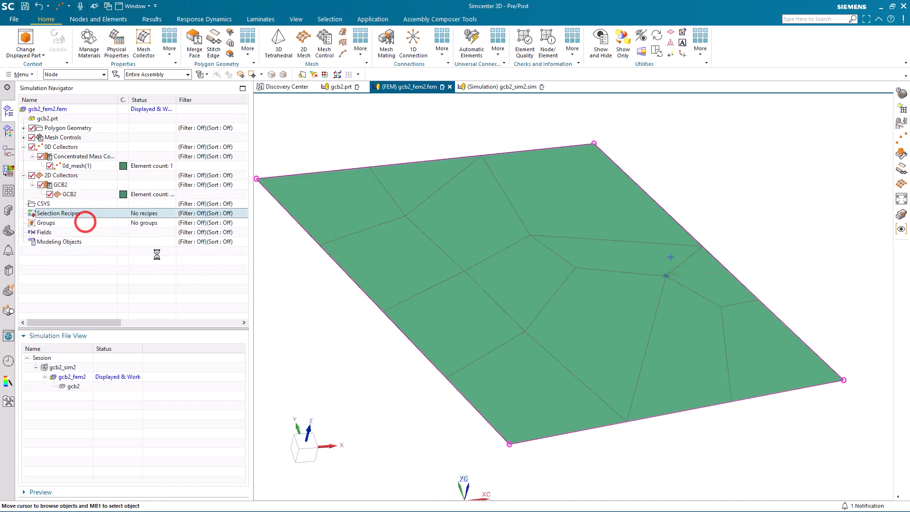
right_click(56, 213)
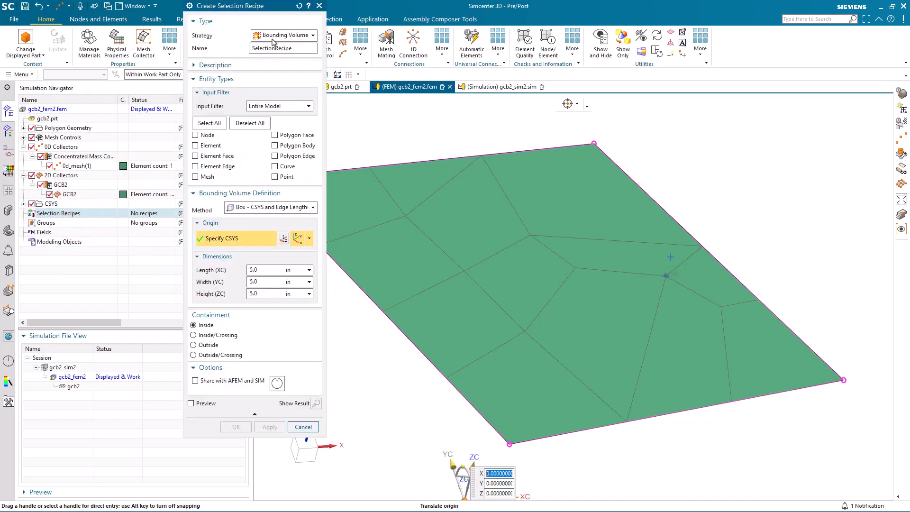
left_click(284, 34)
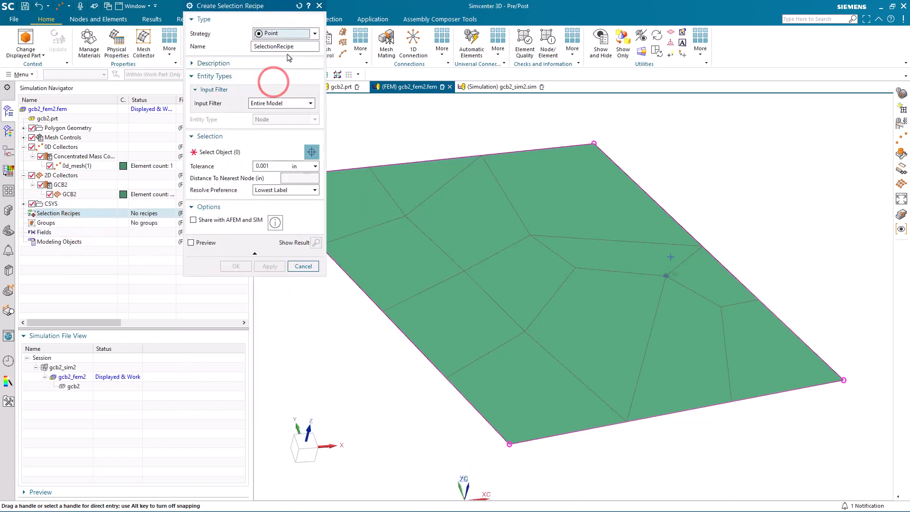
type("lownode")
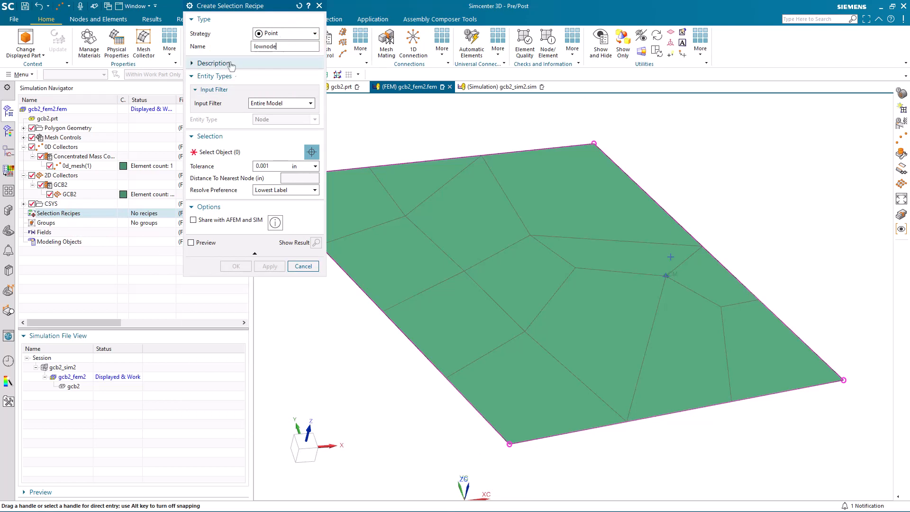
left_click(214, 62)
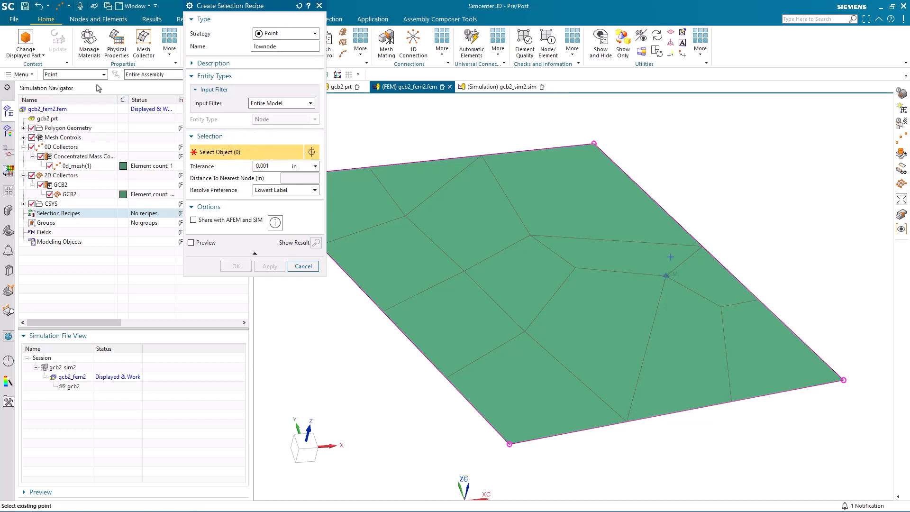
mouse_move(655, 295)
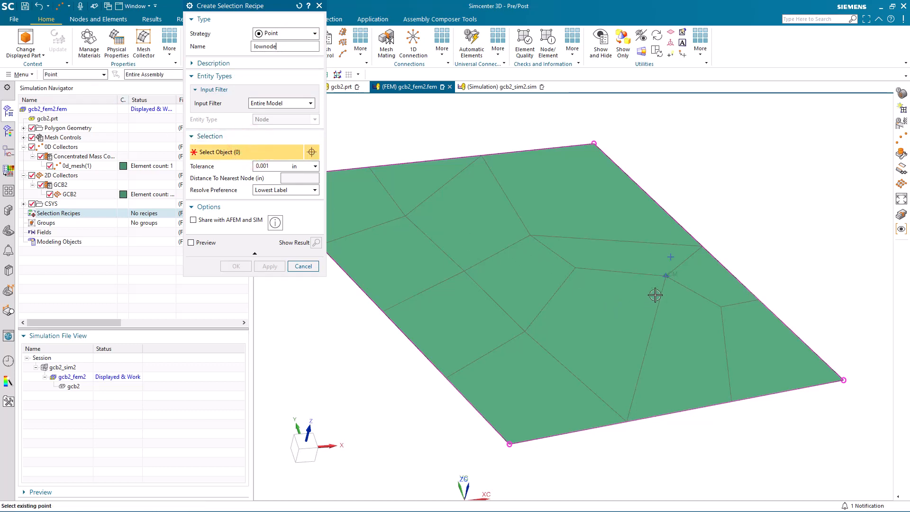
left_click(663, 275)
type("0.01")
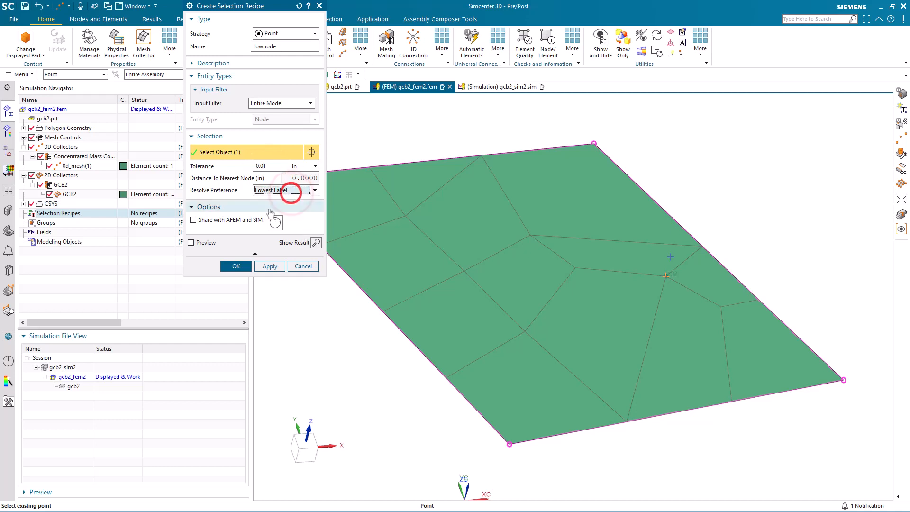
left_click(268, 265)
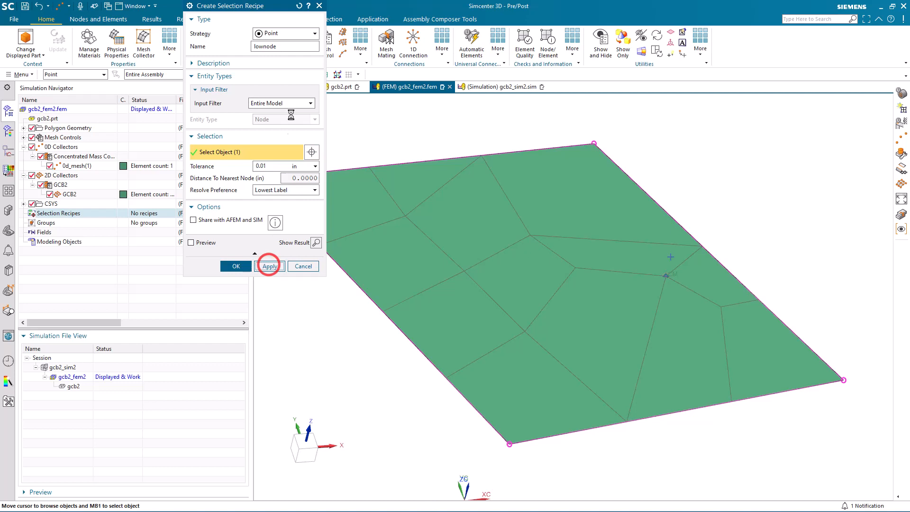
Add a second point recipe highnode at the same point using Highest Label resolution.
left_click(269, 266)
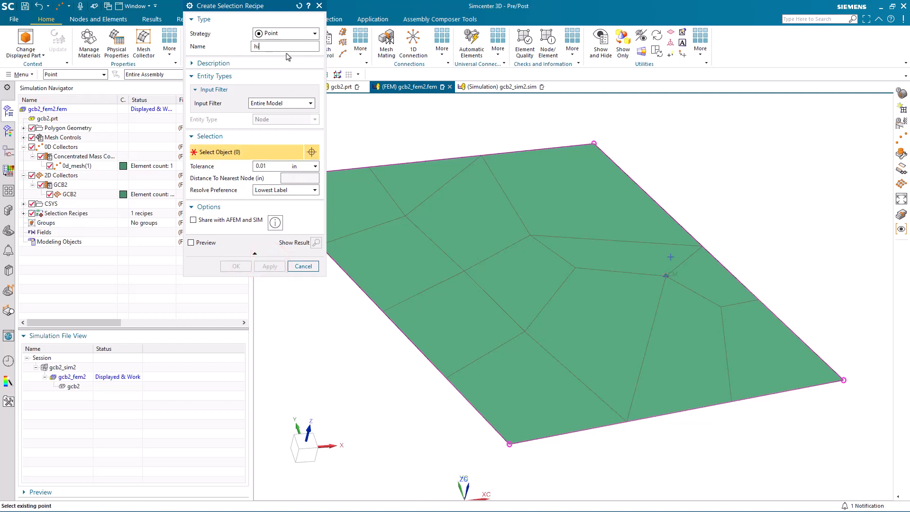
type("ighnode")
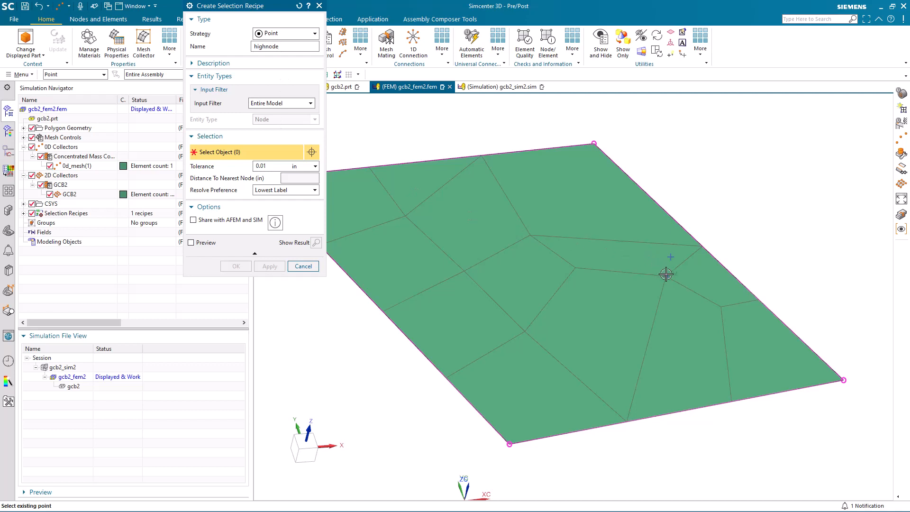
left_click(667, 275)
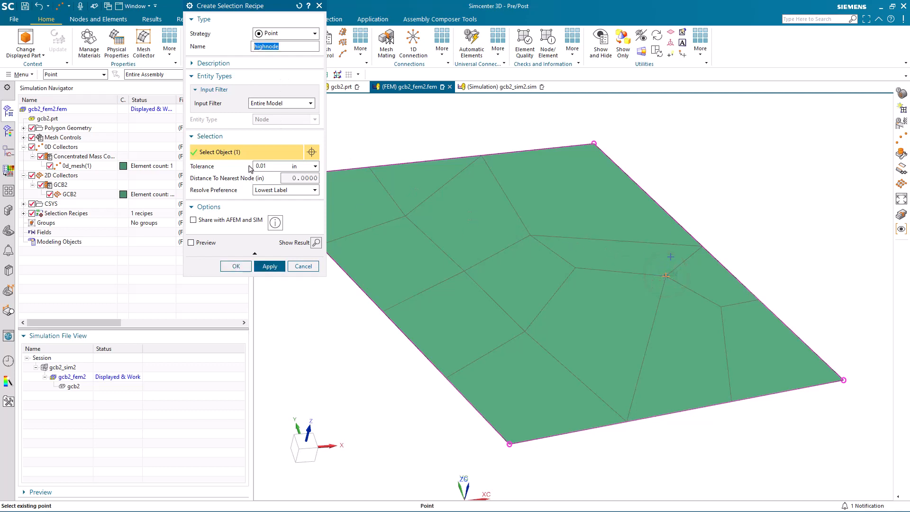
left_click(284, 189)
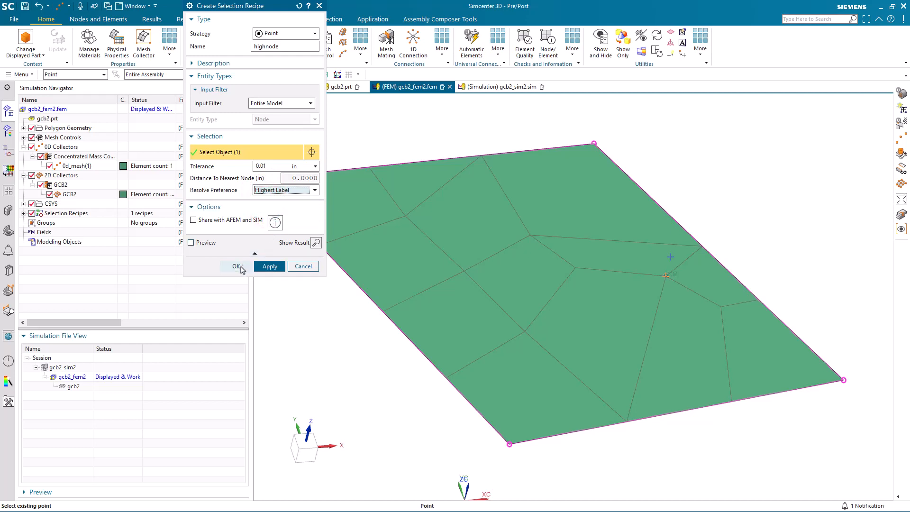
left_click(236, 265)
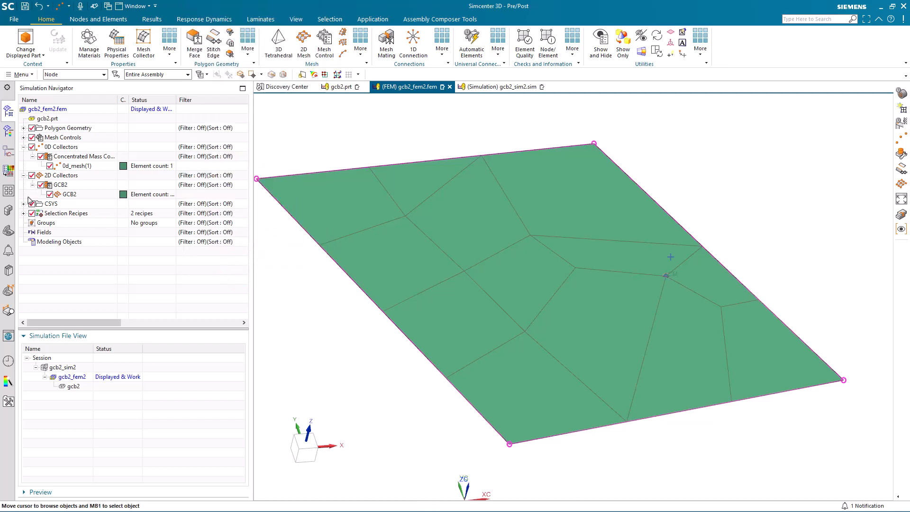
left_click(23, 213)
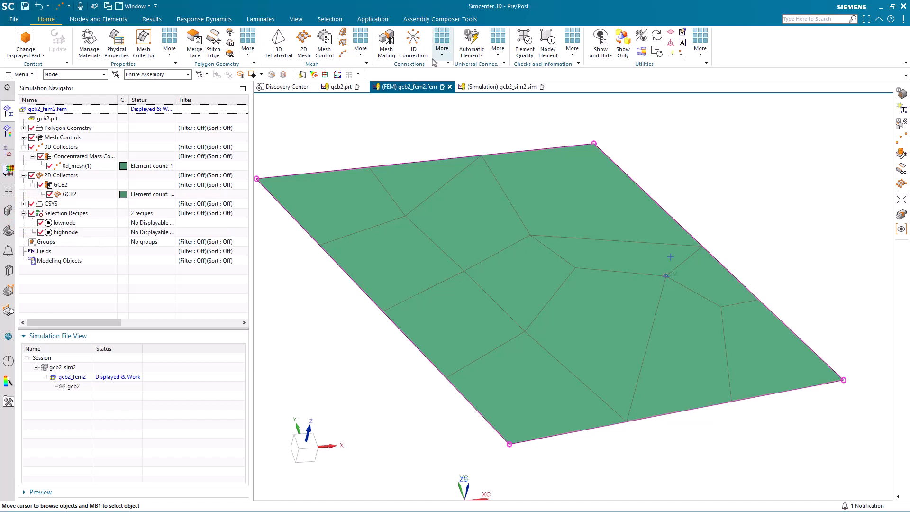
Create a bushing connection targeting lownode and highnode with Absolute axis type.
left_click(496, 41)
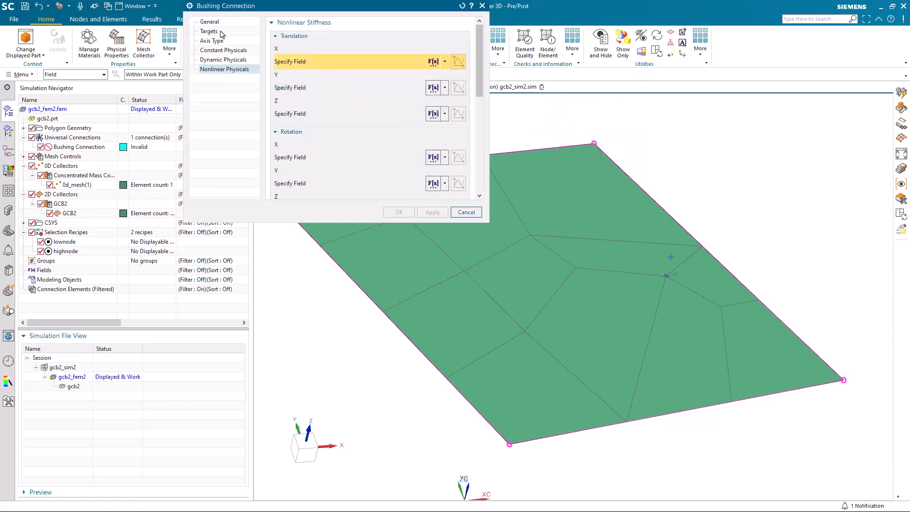
left_click(209, 30)
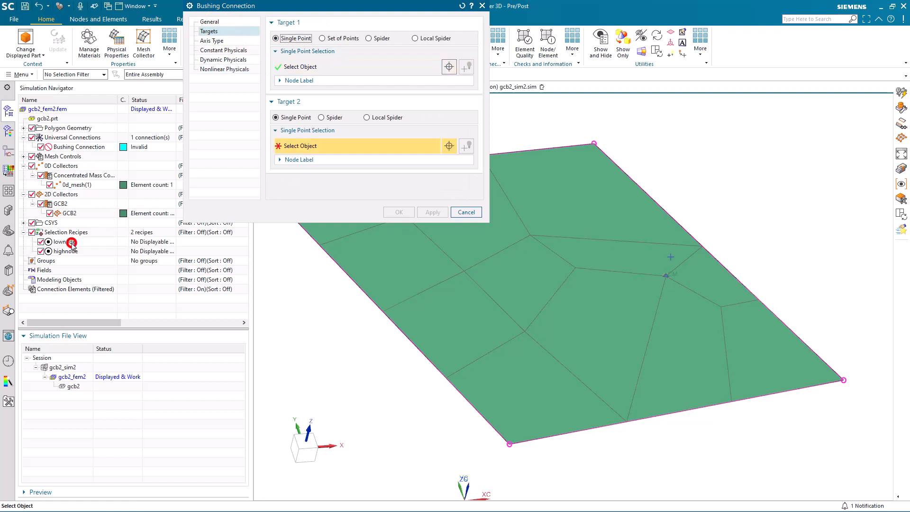
left_click(69, 250)
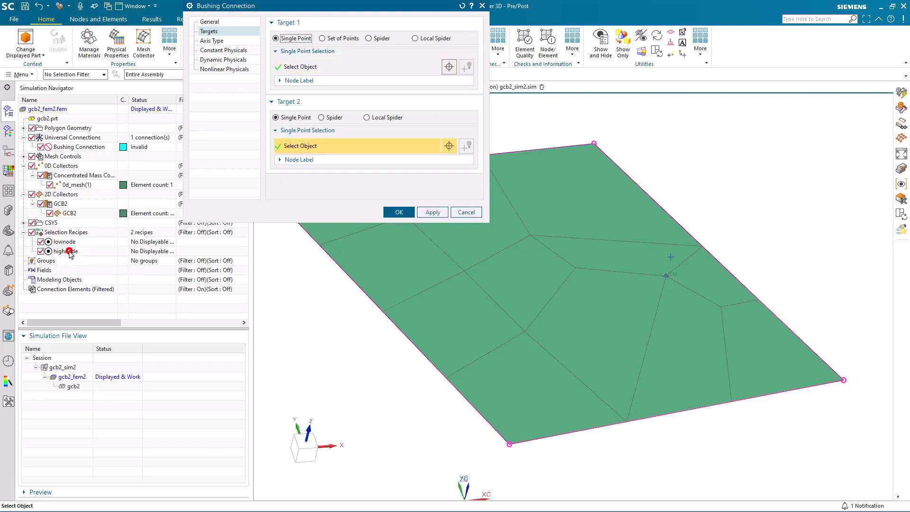
left_click(212, 41)
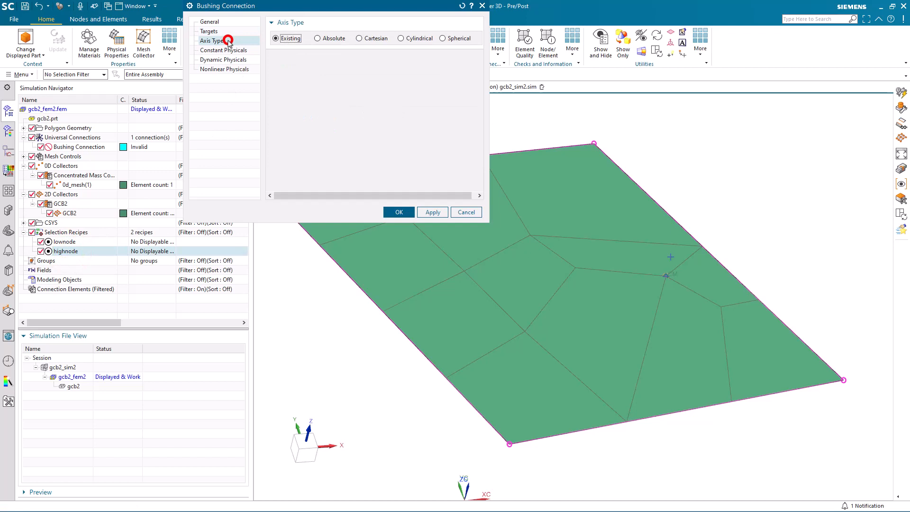
left_click(316, 38)
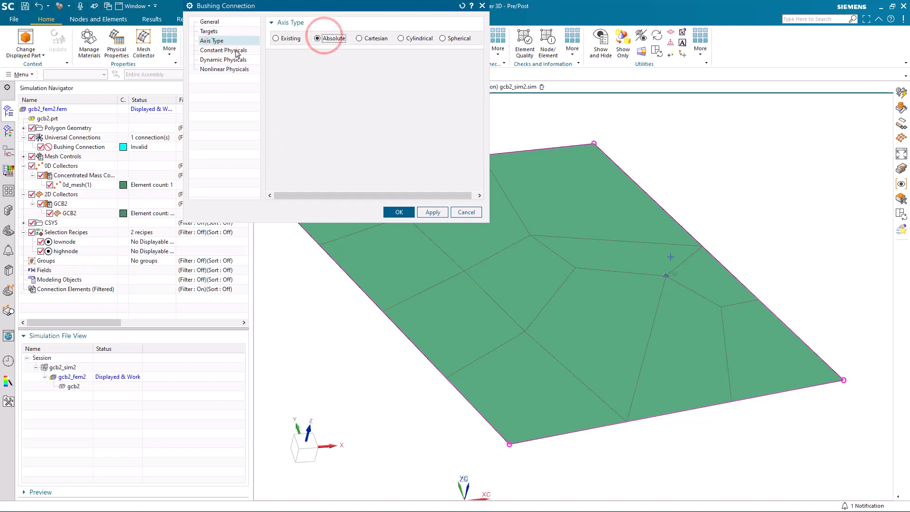
left_click(224, 50)
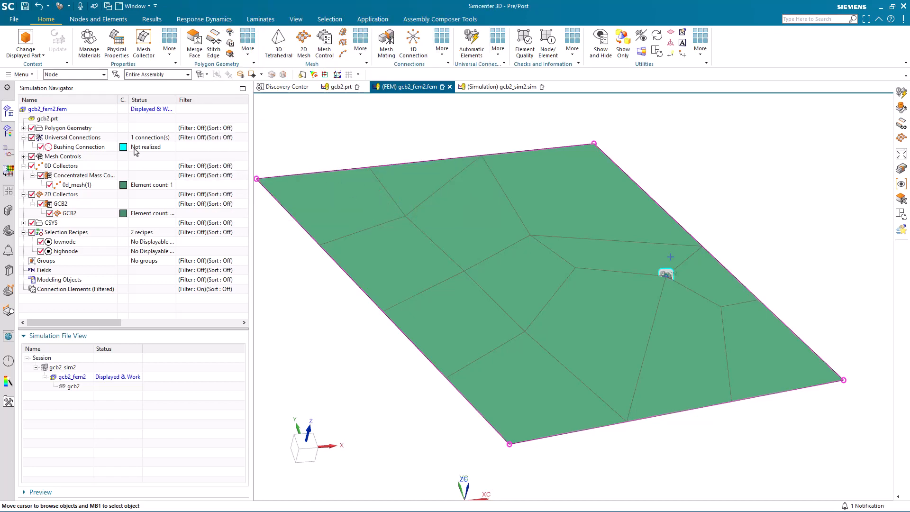
Generate the CBUSH element via Automatic Elements and expand the 1D Collectors.
left_click(471, 41)
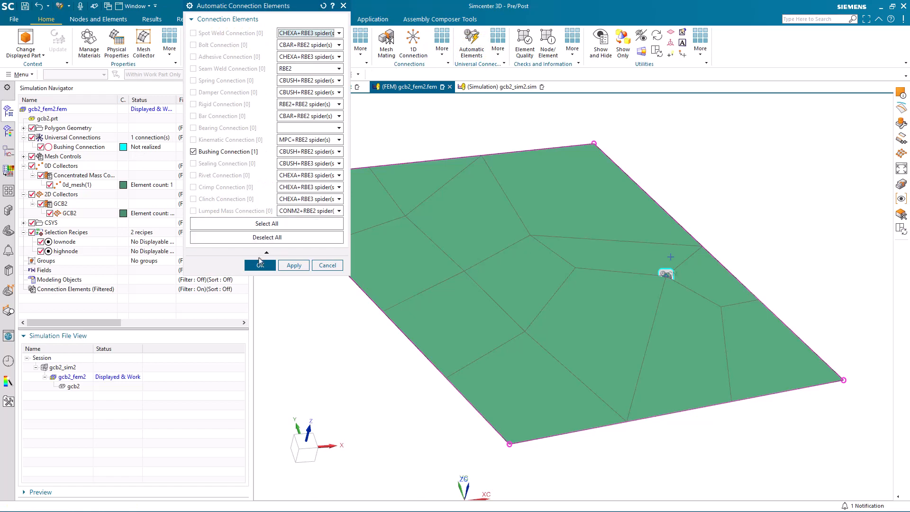
left_click(259, 265)
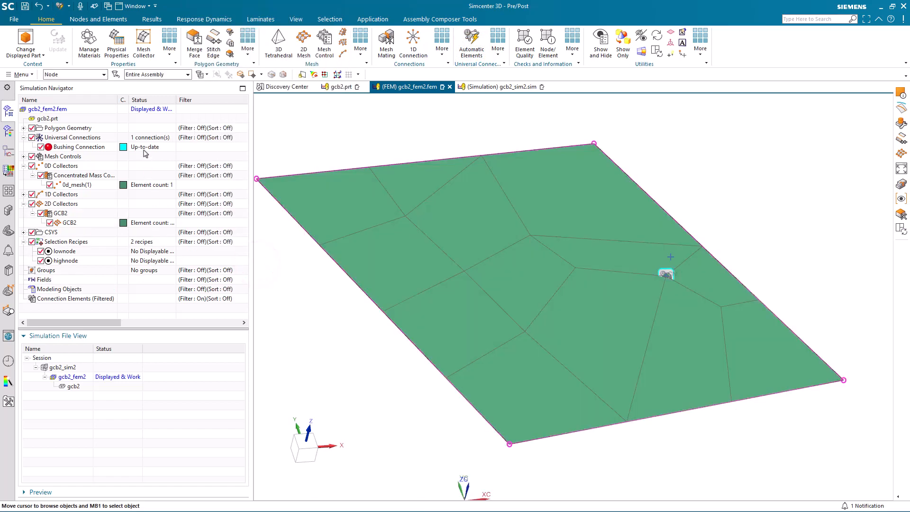
mouse_move(20, 194)
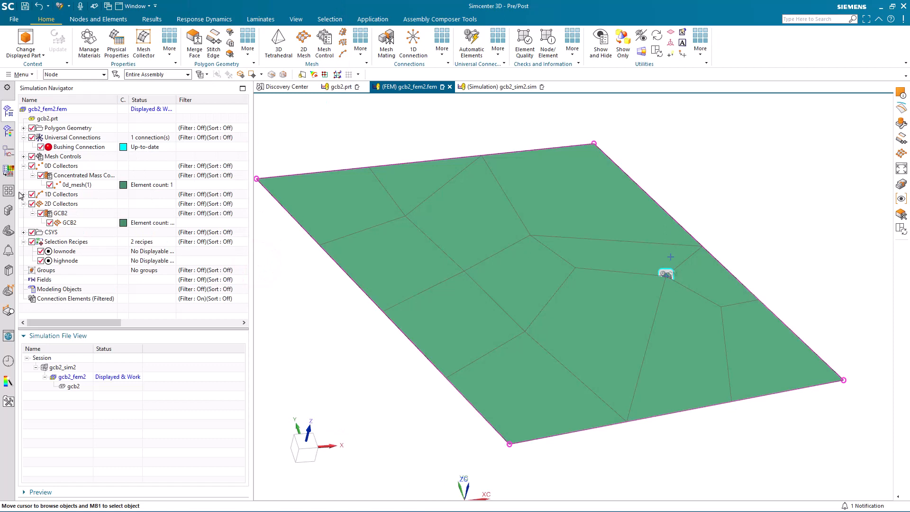
left_click(23, 194)
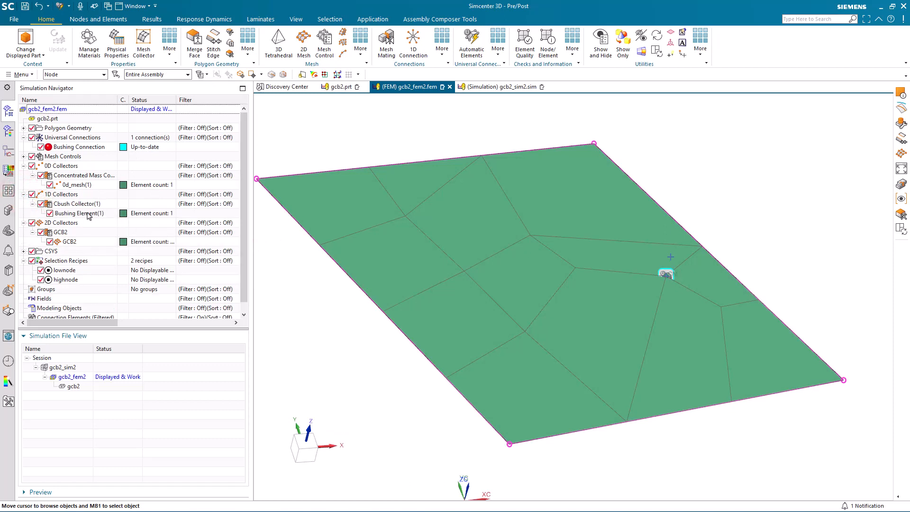
right_click(74, 213)
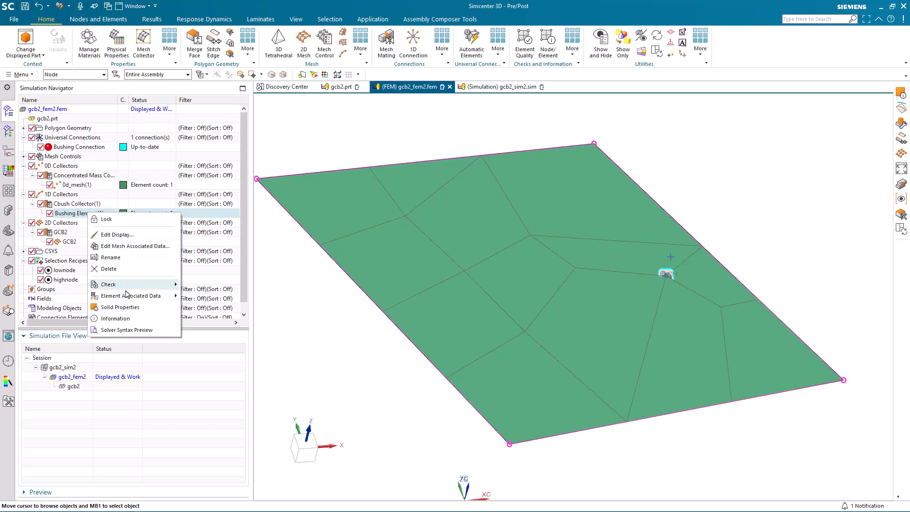
left_click(116, 318)
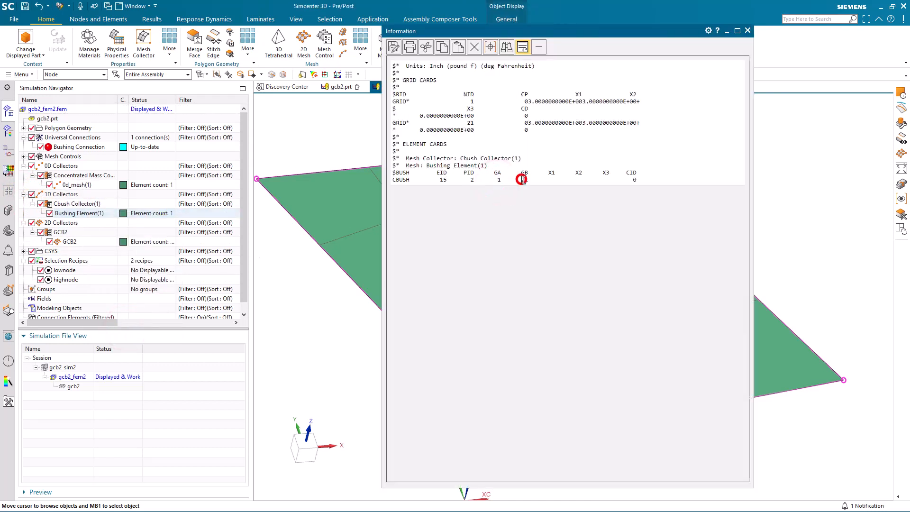
left_click(747, 30)
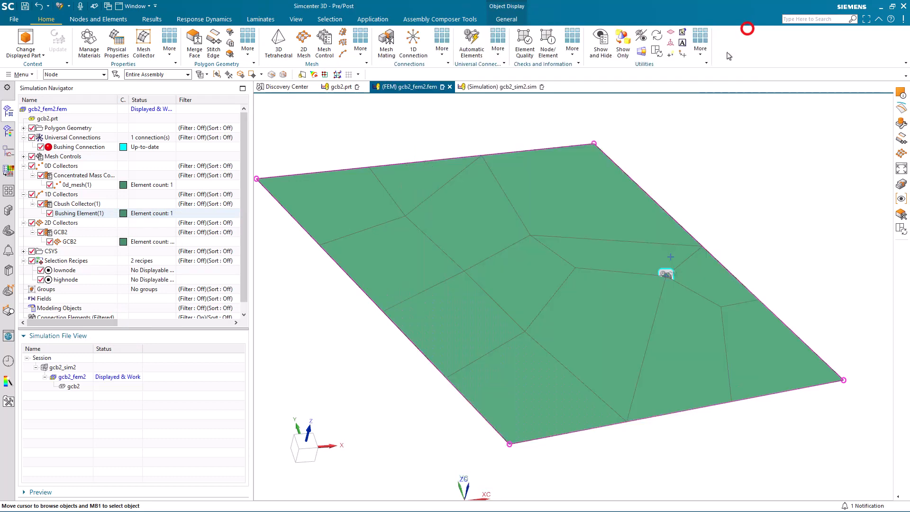
mouse_move(199, 380)
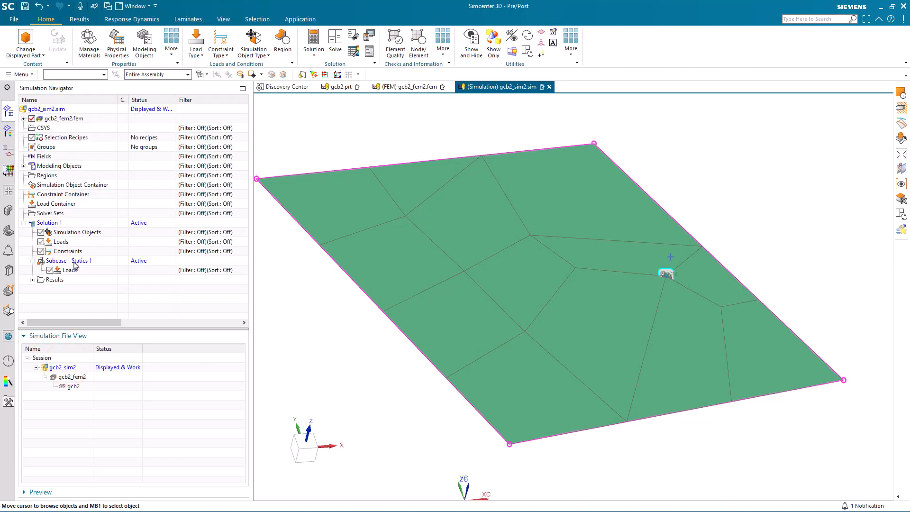
Apply a Fixed Constraint to the point at the bushing location using the Point filter.
left_click(221, 41)
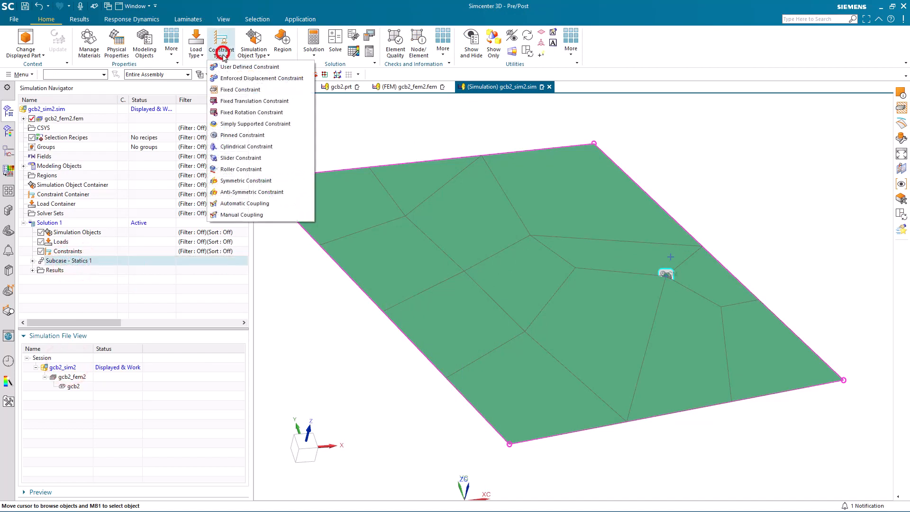
left_click(239, 90)
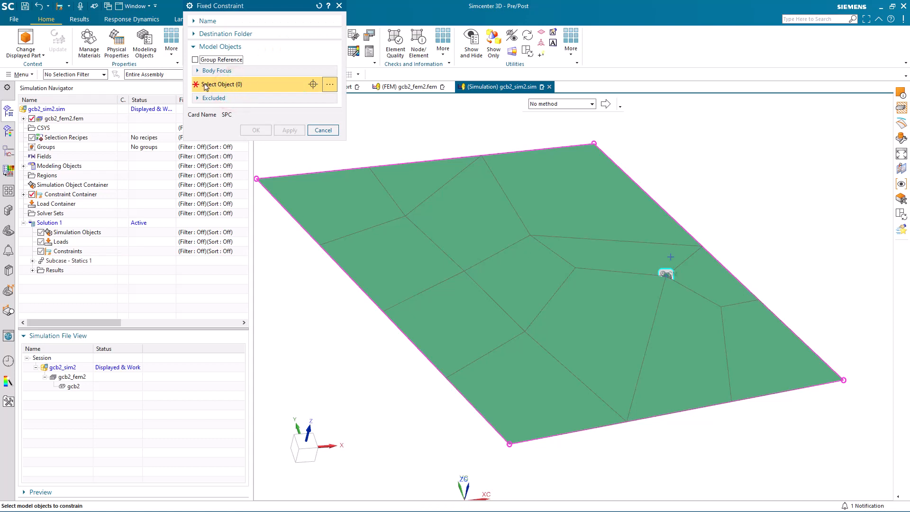
left_click(74, 74)
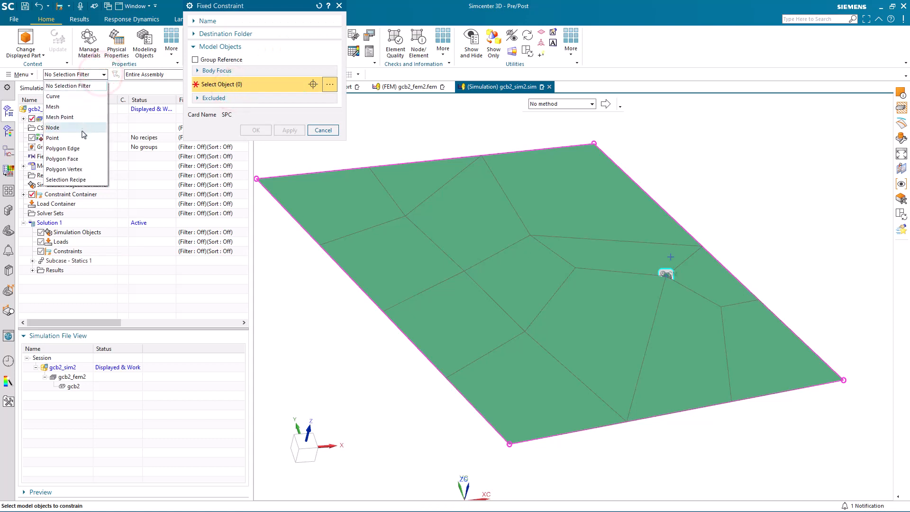
left_click(52, 137)
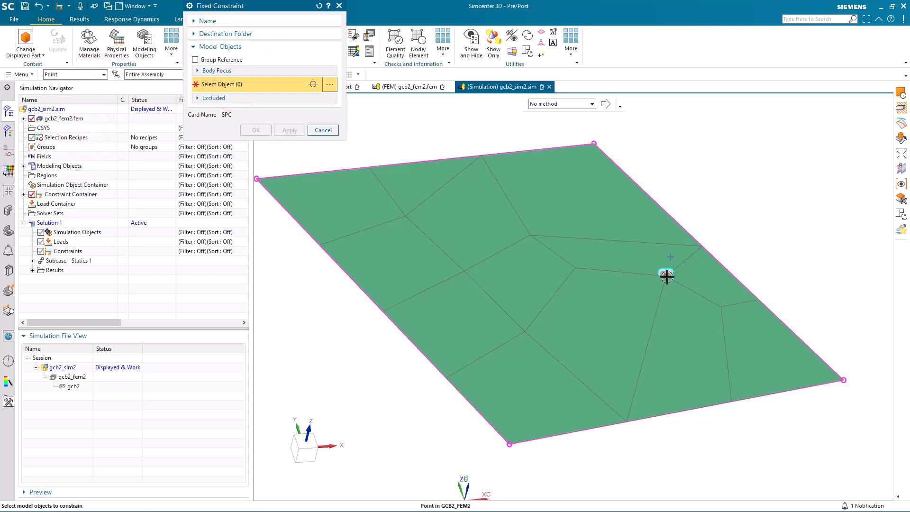
left_click(666, 275)
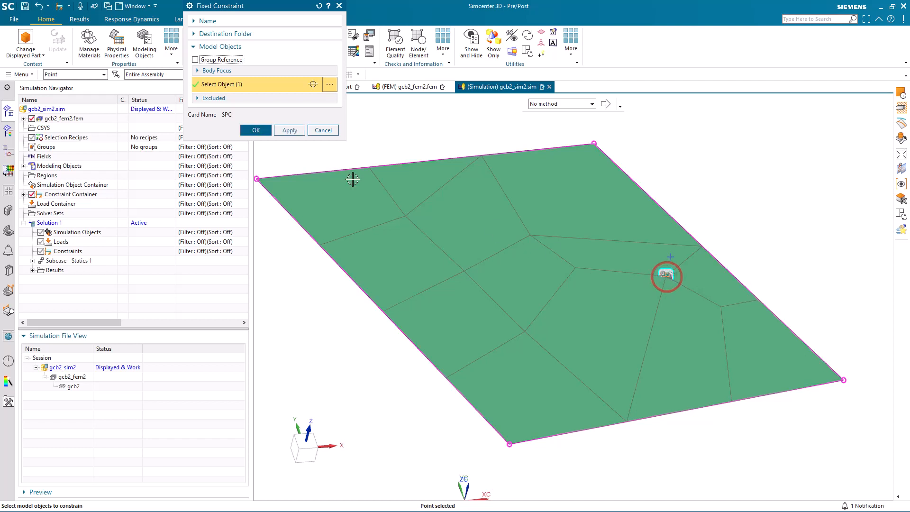
left_click(255, 130)
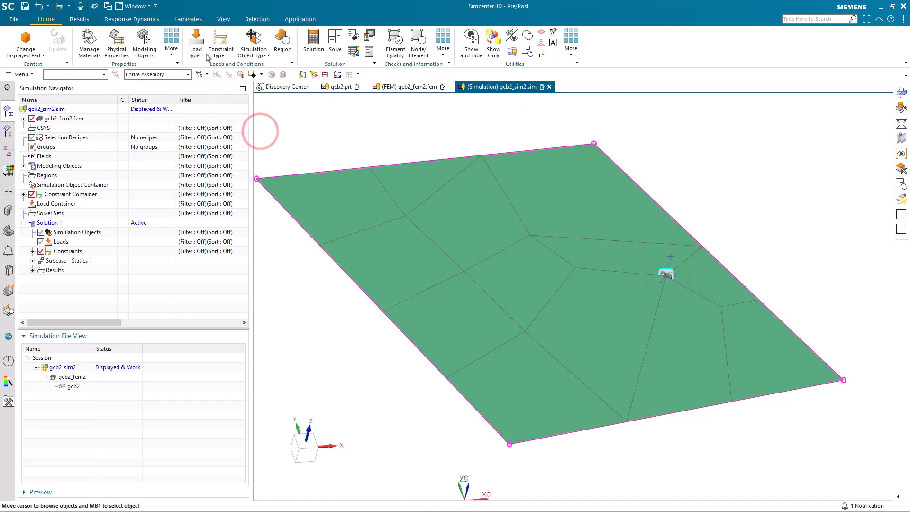
left_click(195, 41)
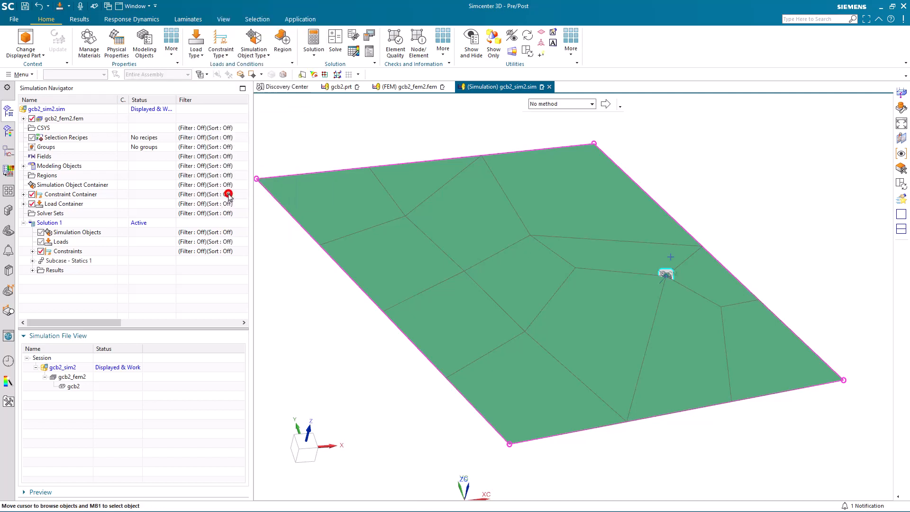
Solve Solution 1 with Nastran and dismiss the completion prompt.
right_click(50, 222)
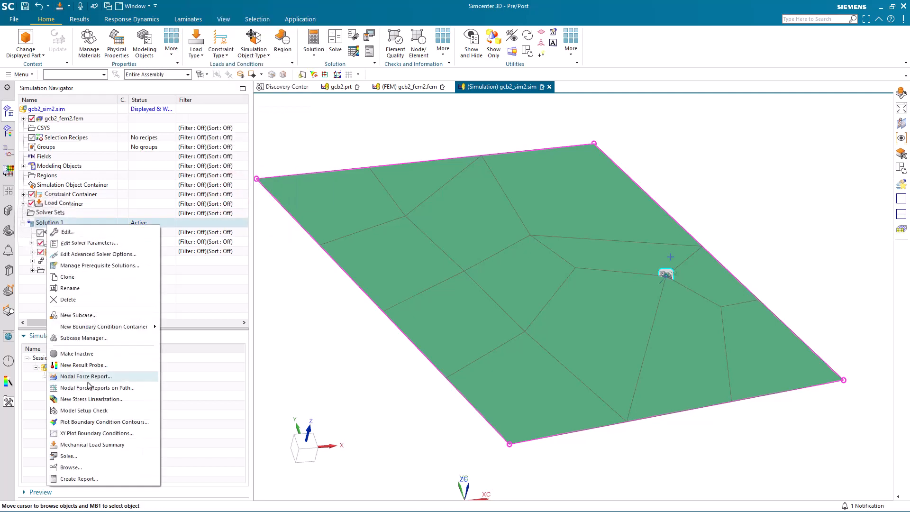
left_click(69, 456)
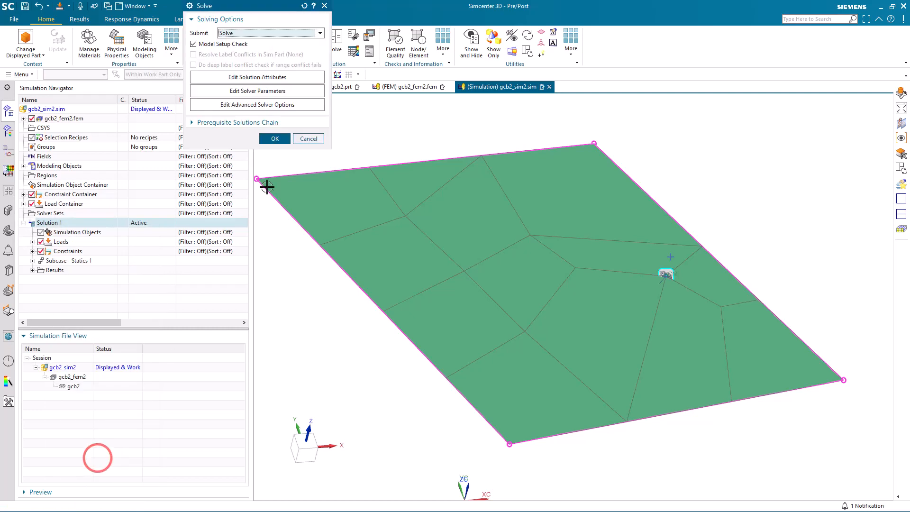
left_click(273, 139)
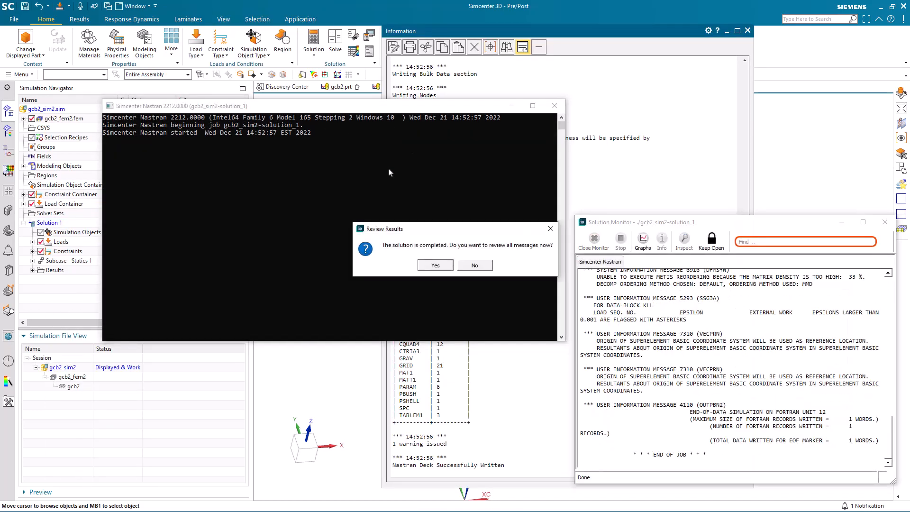
left_click(474, 265)
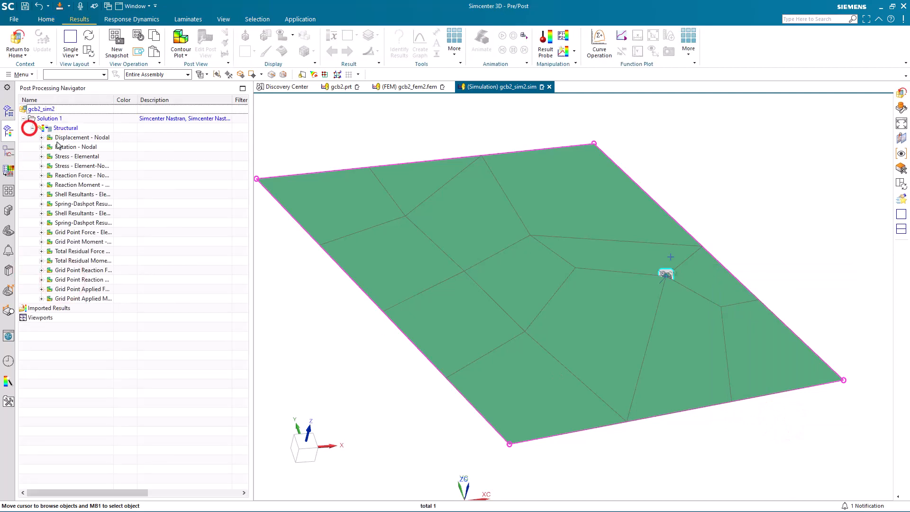
Expand the Structural results under Solution 1.
double_click(81, 136)
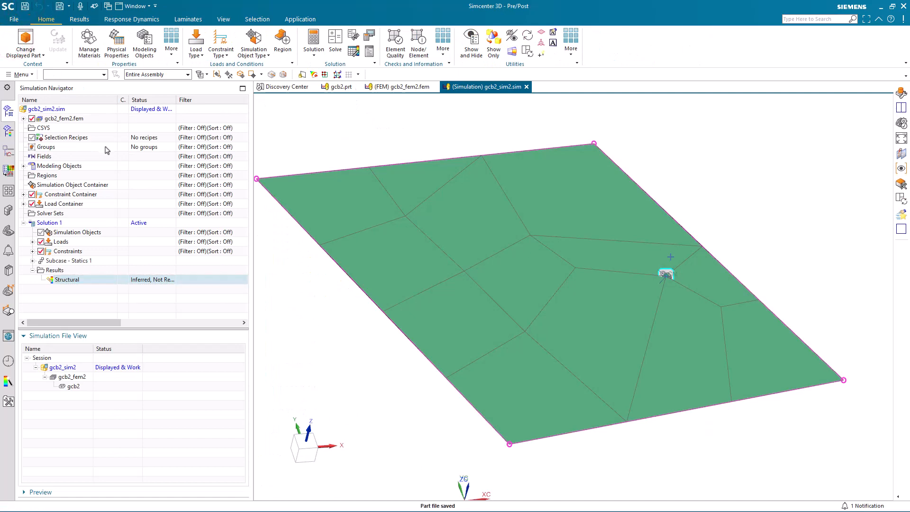
Remesh the GCB2 2D mesh at 0.5 in element size and update the bushing element.
left_click(71, 376)
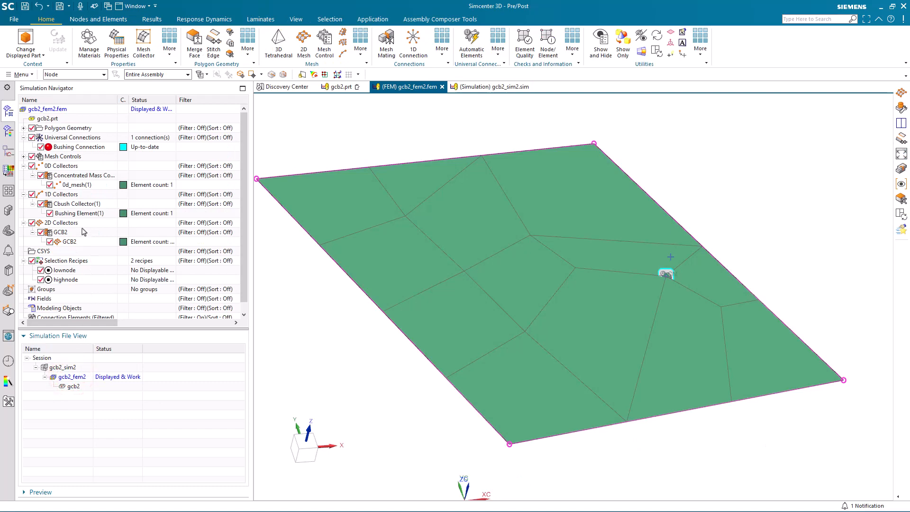
mouse_move(148, 142)
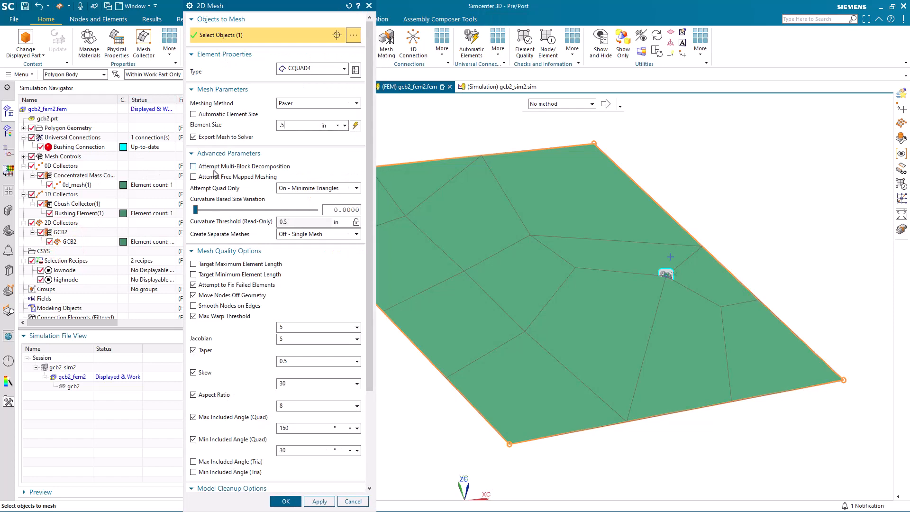
left_click(286, 500)
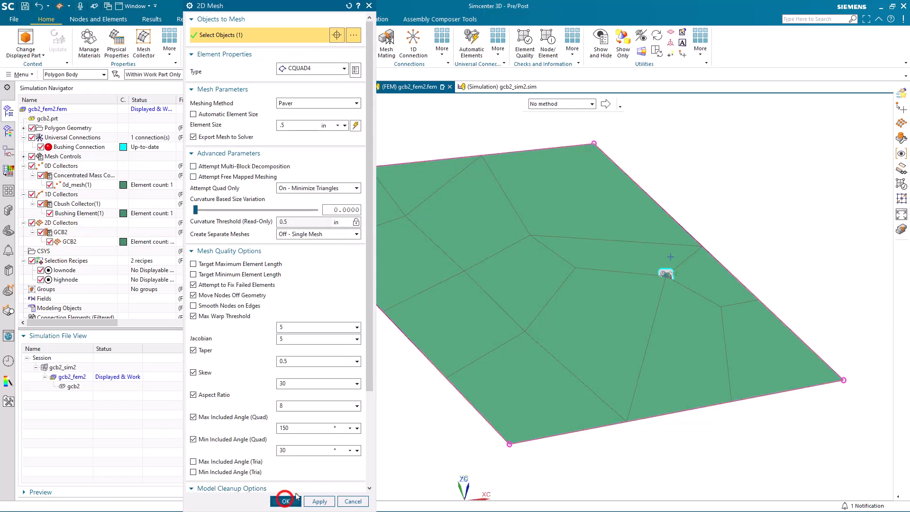
left_click(285, 500)
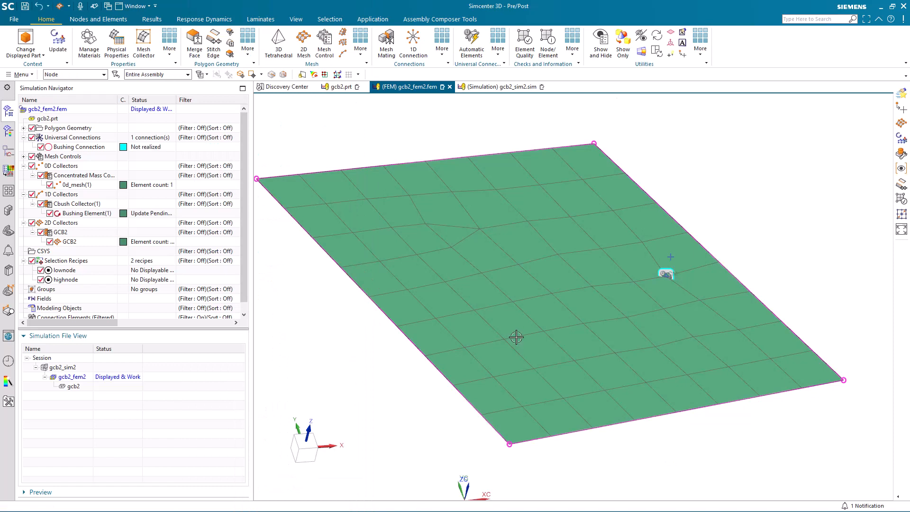
mouse_move(123, 194)
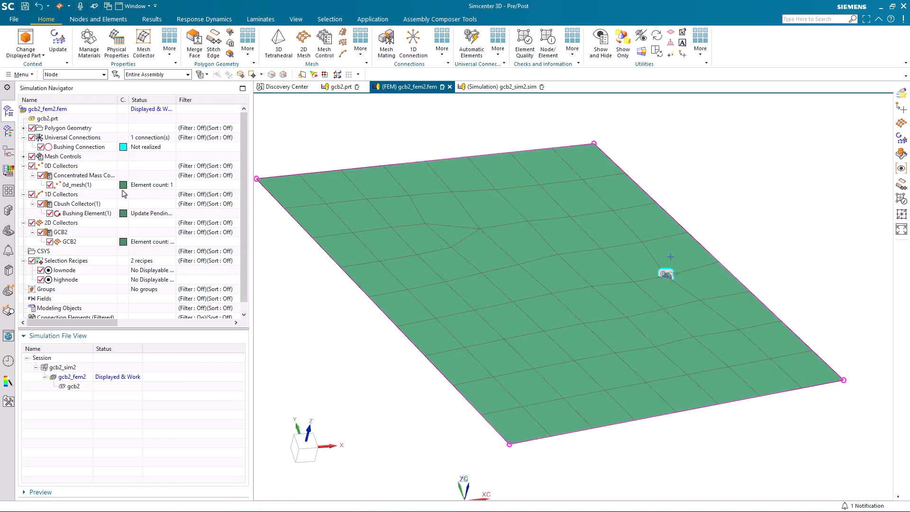
mouse_move(82, 217)
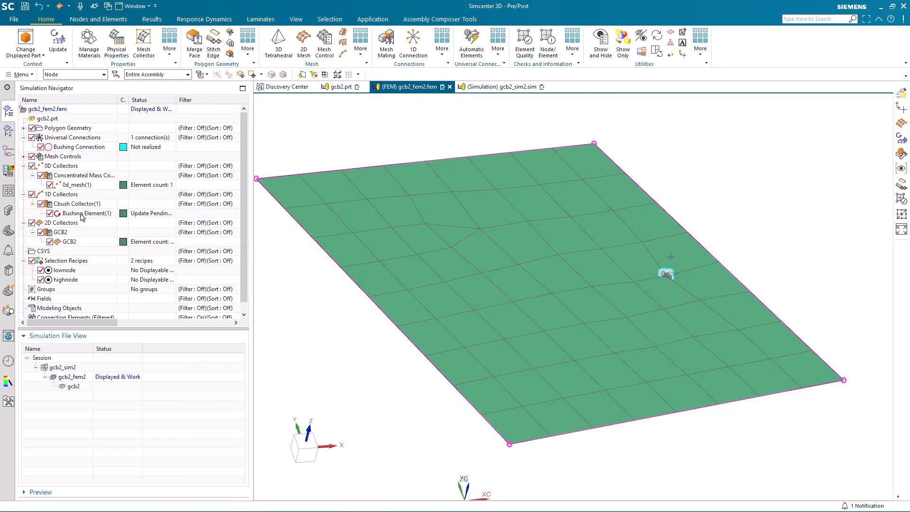
left_click(57, 42)
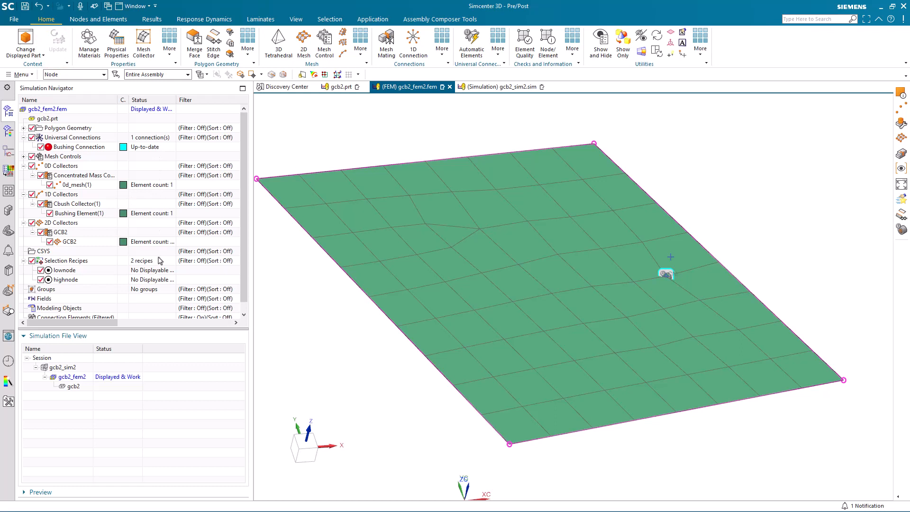
mouse_move(344, 94)
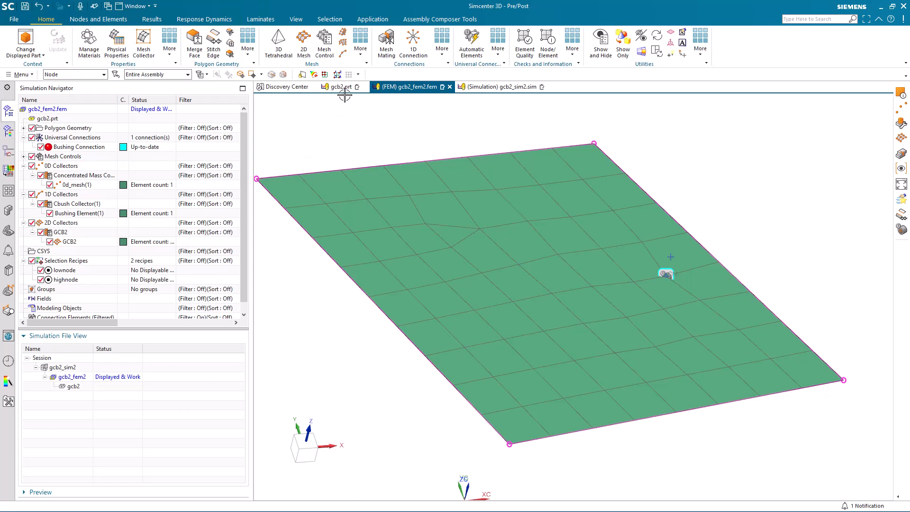
Move the mass point in gcb2.prt to X 2, Y 2.
left_click(339, 86)
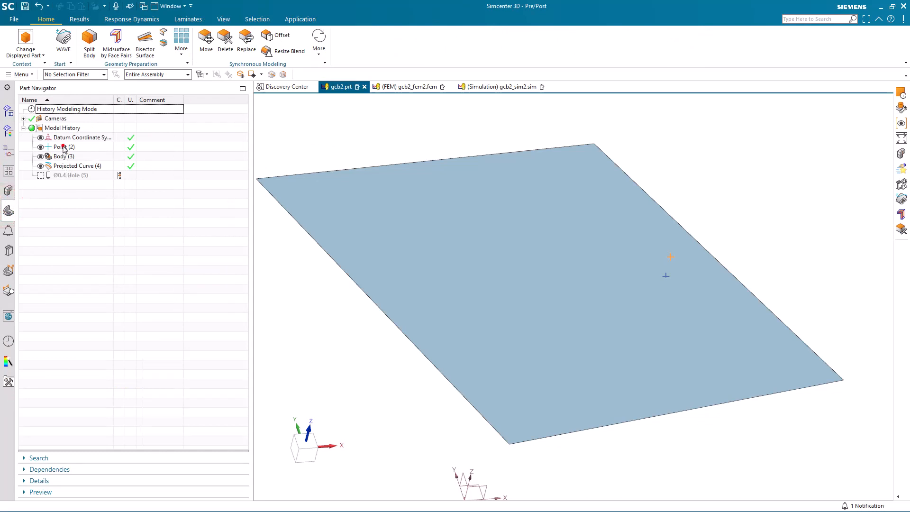
double_click(64, 146)
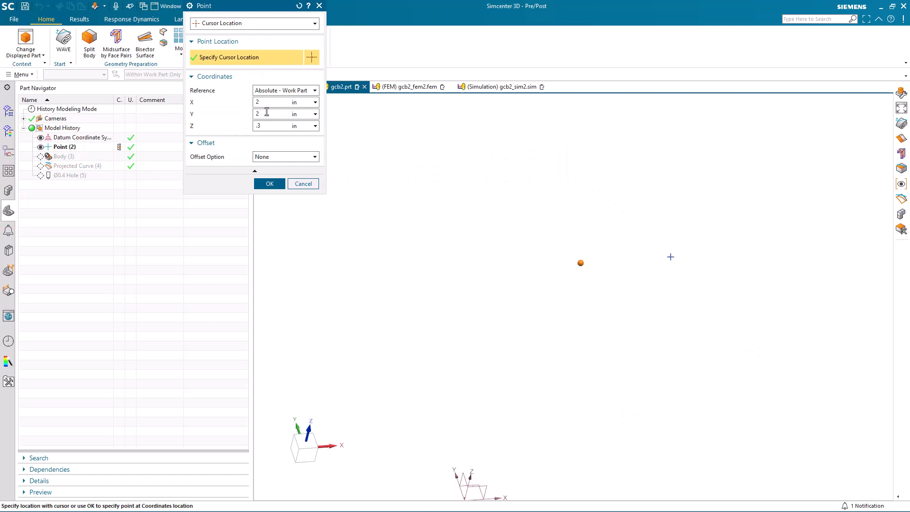
left_click(268, 183)
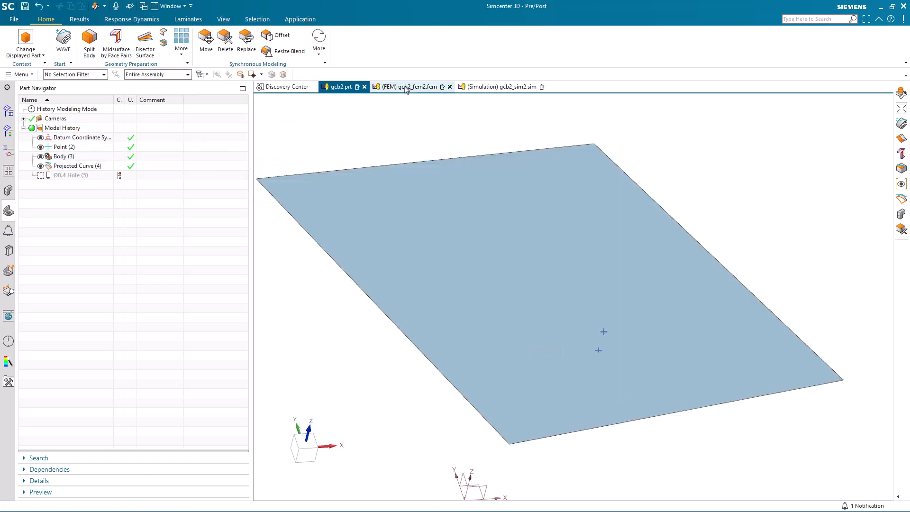
Return to gcb2_fem2 and update the mesh around the relocated mass.
left_click(408, 86)
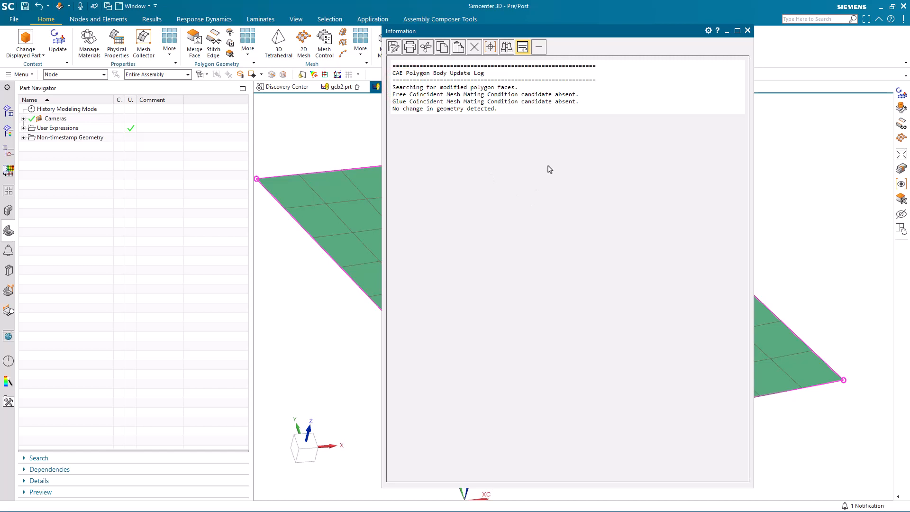
left_click(747, 30)
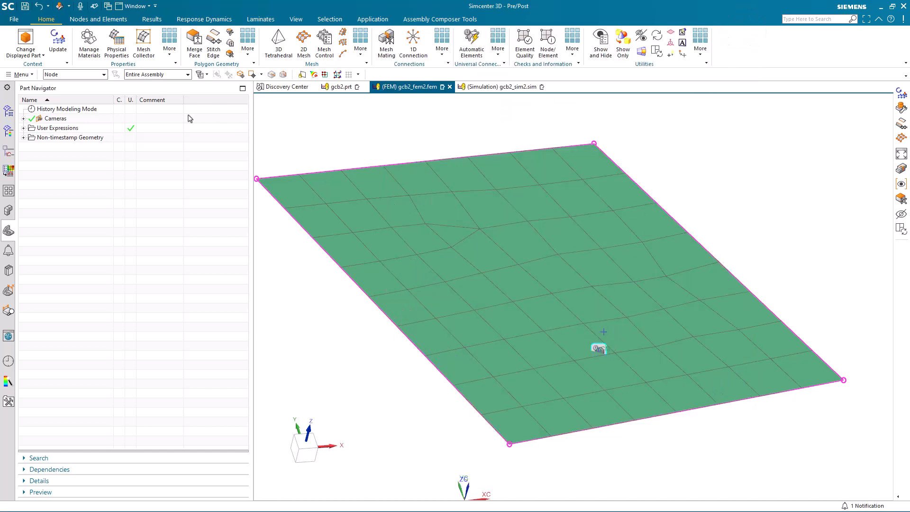
left_click(9, 108)
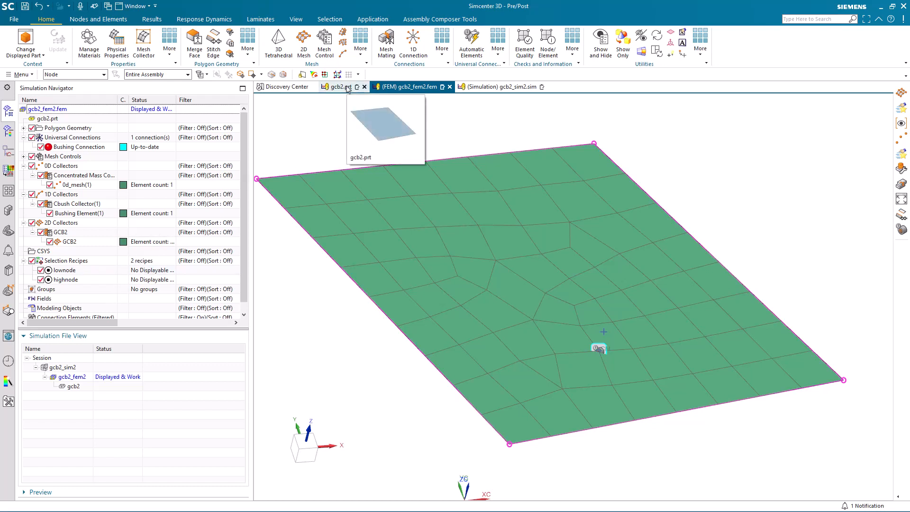
Unsuppress the Hole feature in gcb2.prt and update the FEM mesh around it.
left_click(340, 86)
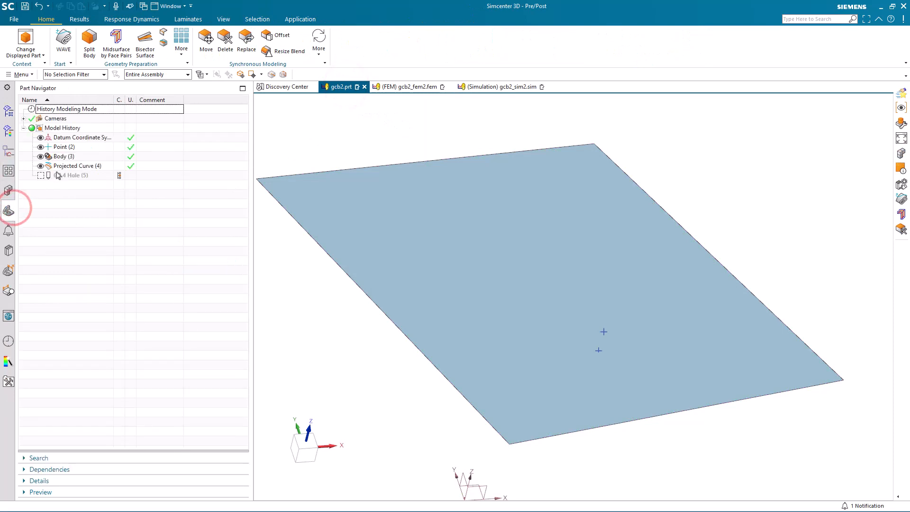
right_click(73, 175)
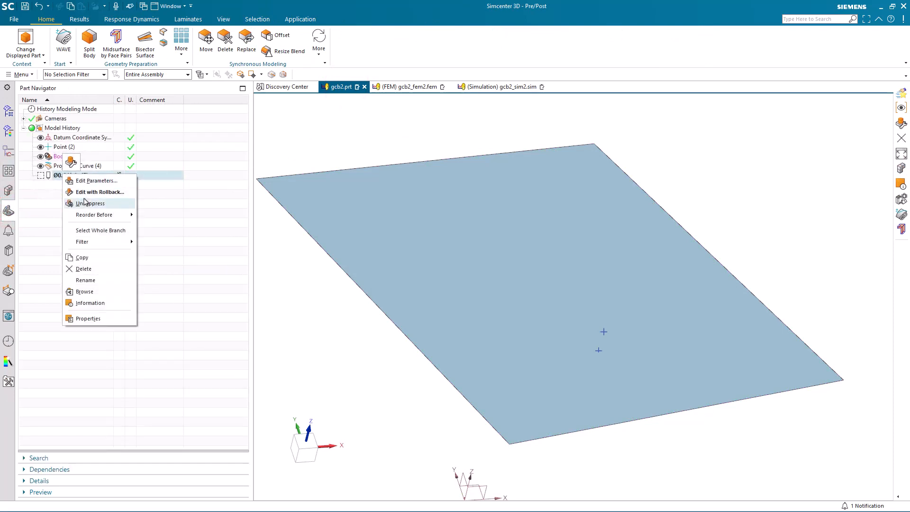
left_click(91, 203)
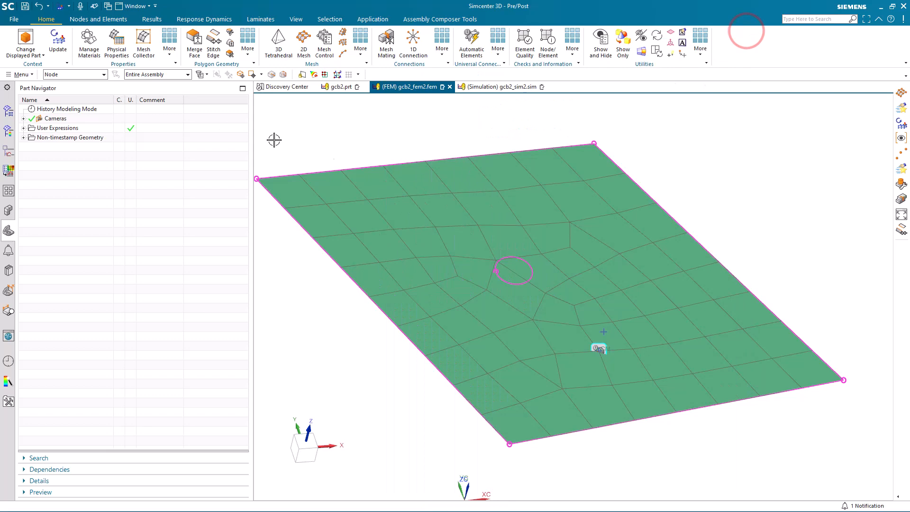
left_click(58, 41)
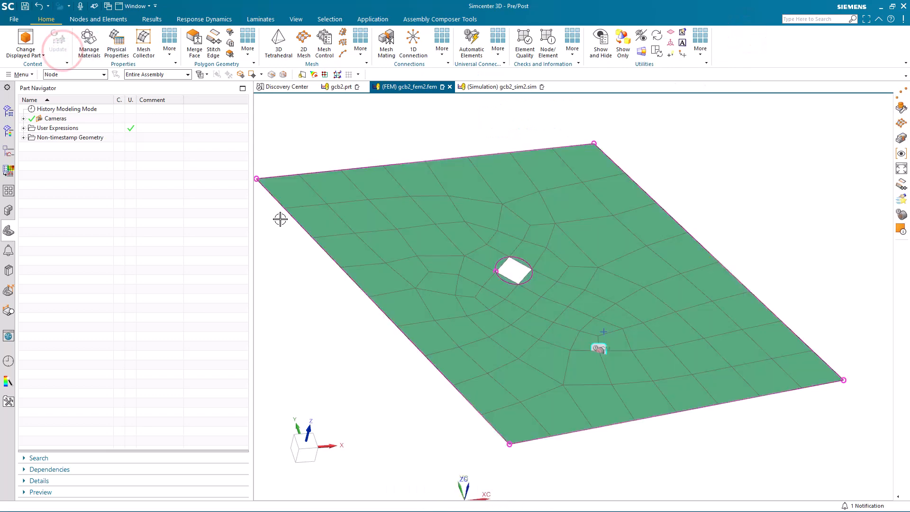
left_click(7, 111)
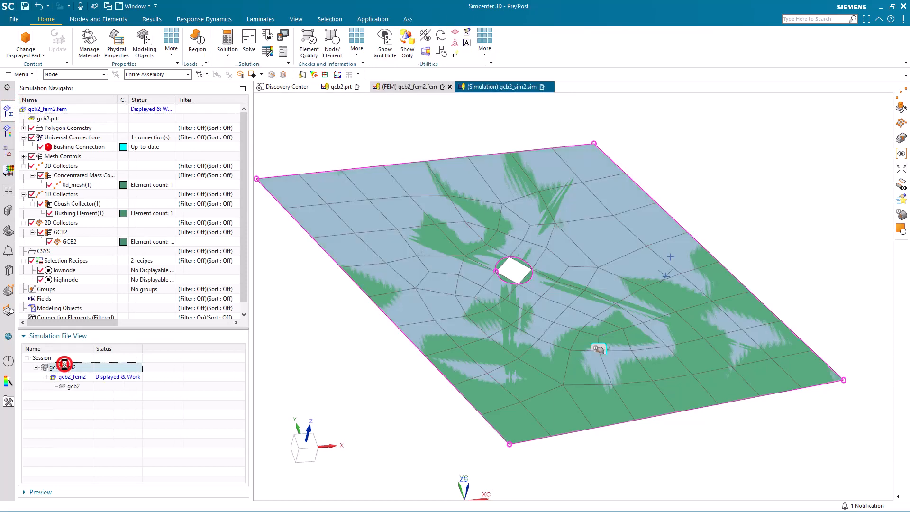
Re-solve Solution 1 with Nastran, declining the solver messages and closing the monitor.
right_click(46, 222)
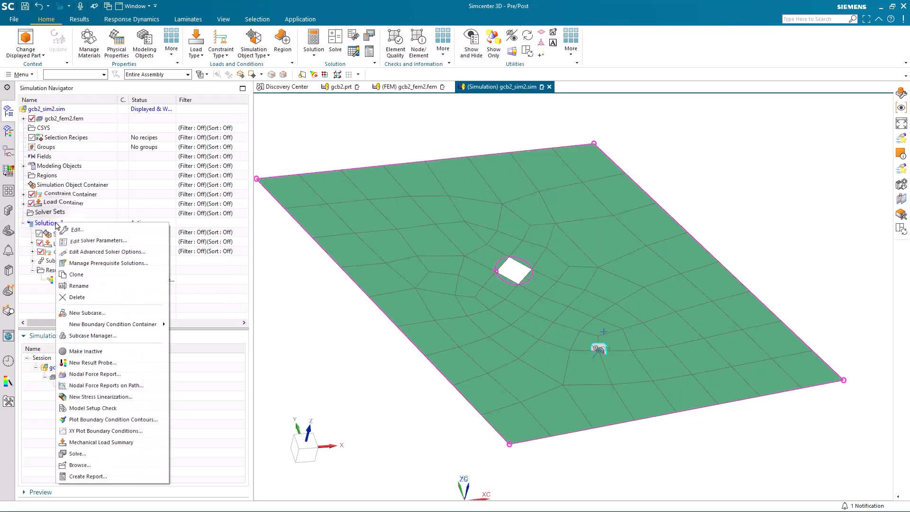
left_click(76, 453)
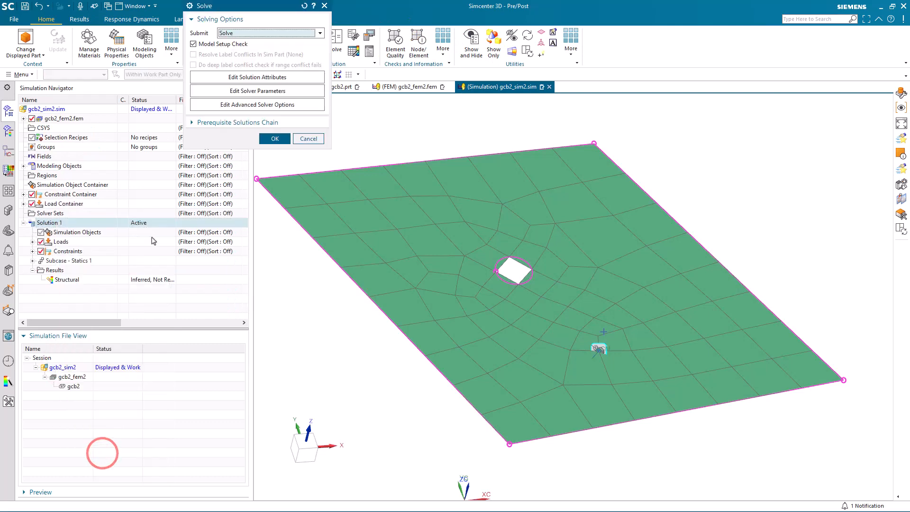
left_click(273, 138)
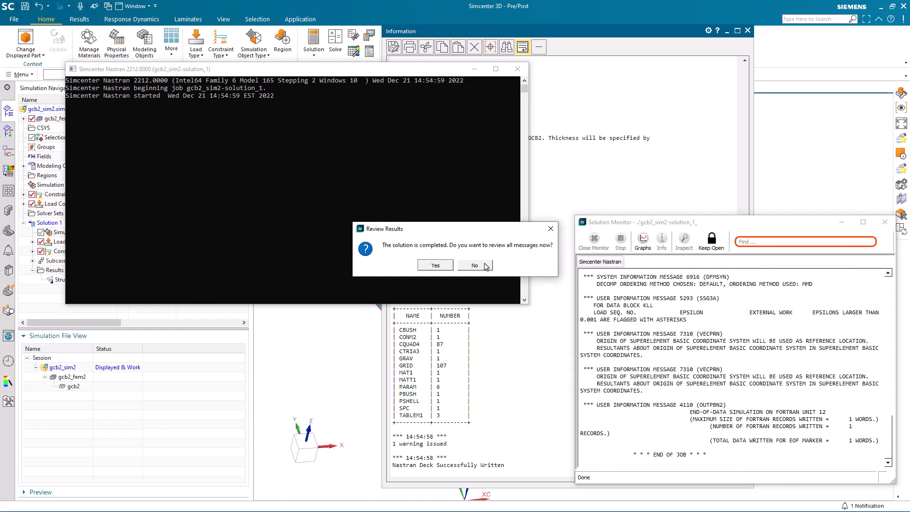
left_click(475, 265)
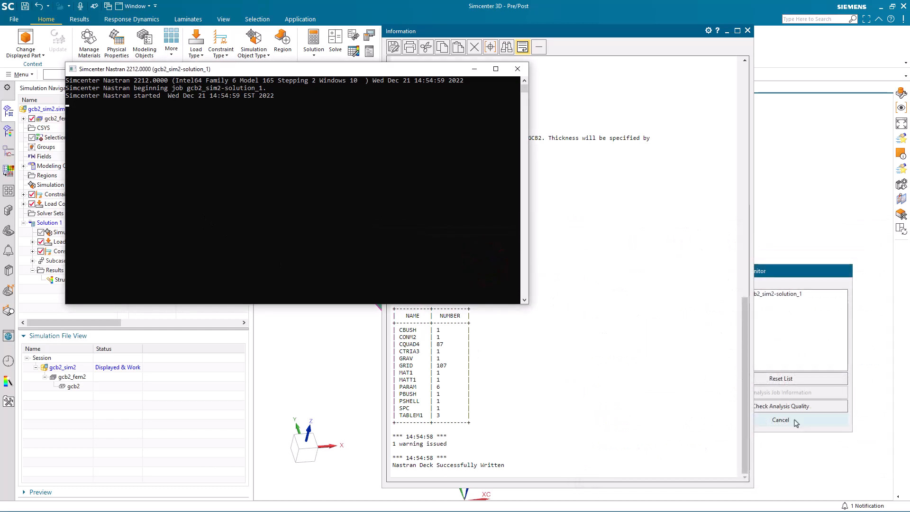
left_click(780, 420)
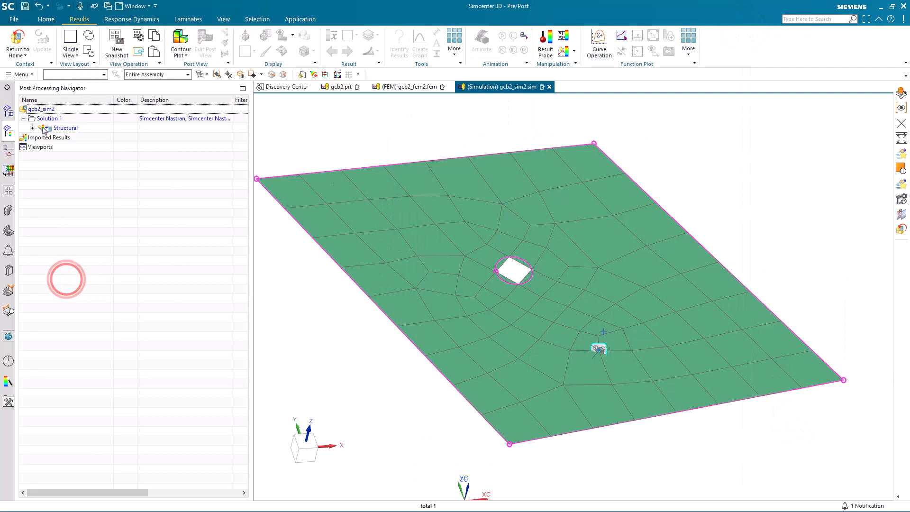
Display the Structural Displacement - Nodal contour, peaking at 3.819E-04 in.
double_click(82, 137)
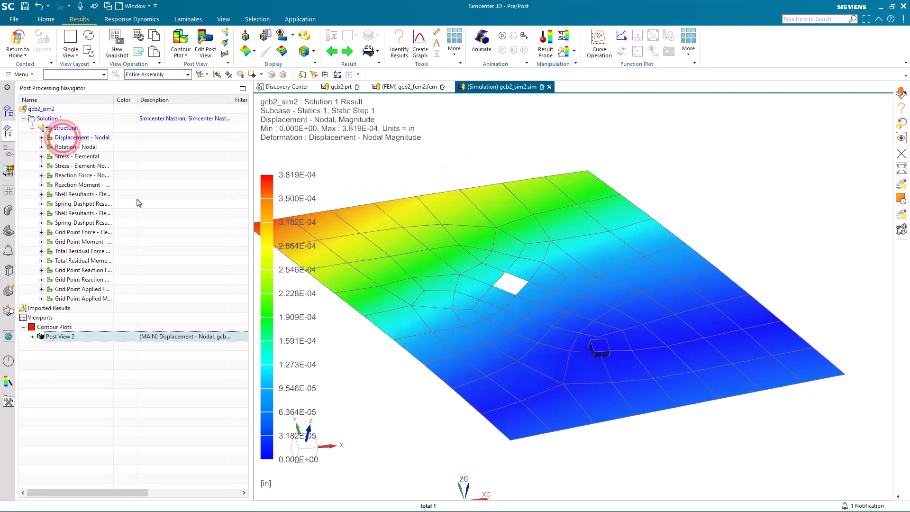